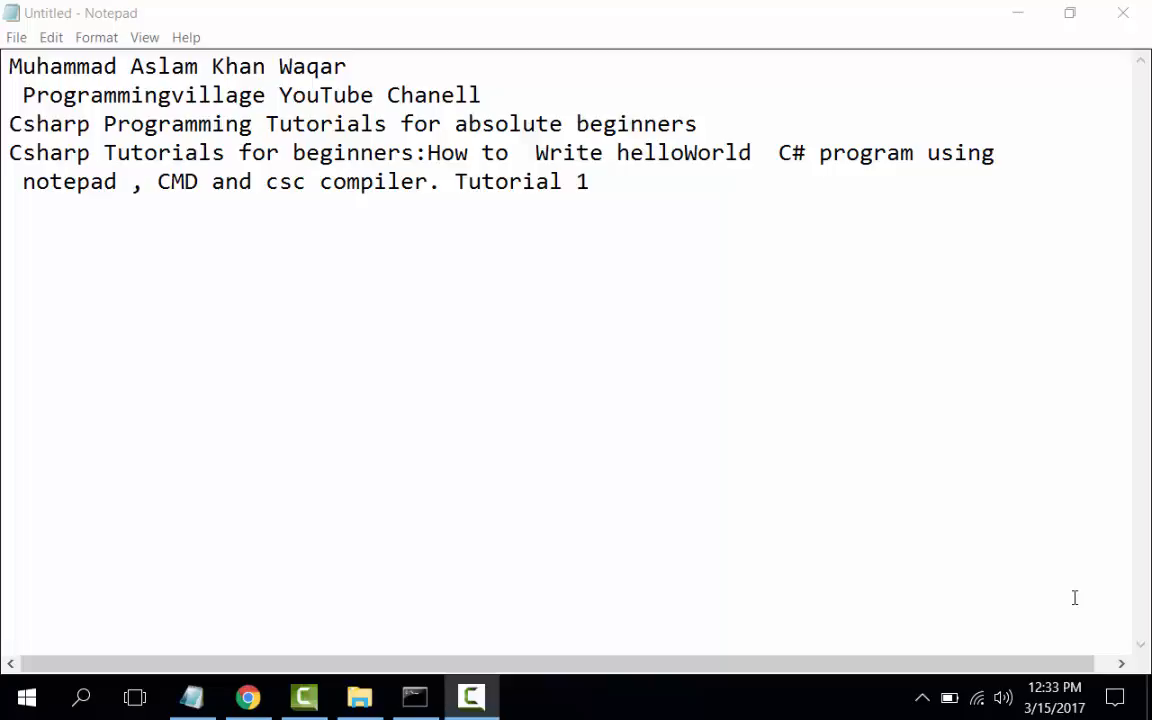
mouse_move(863, 314)
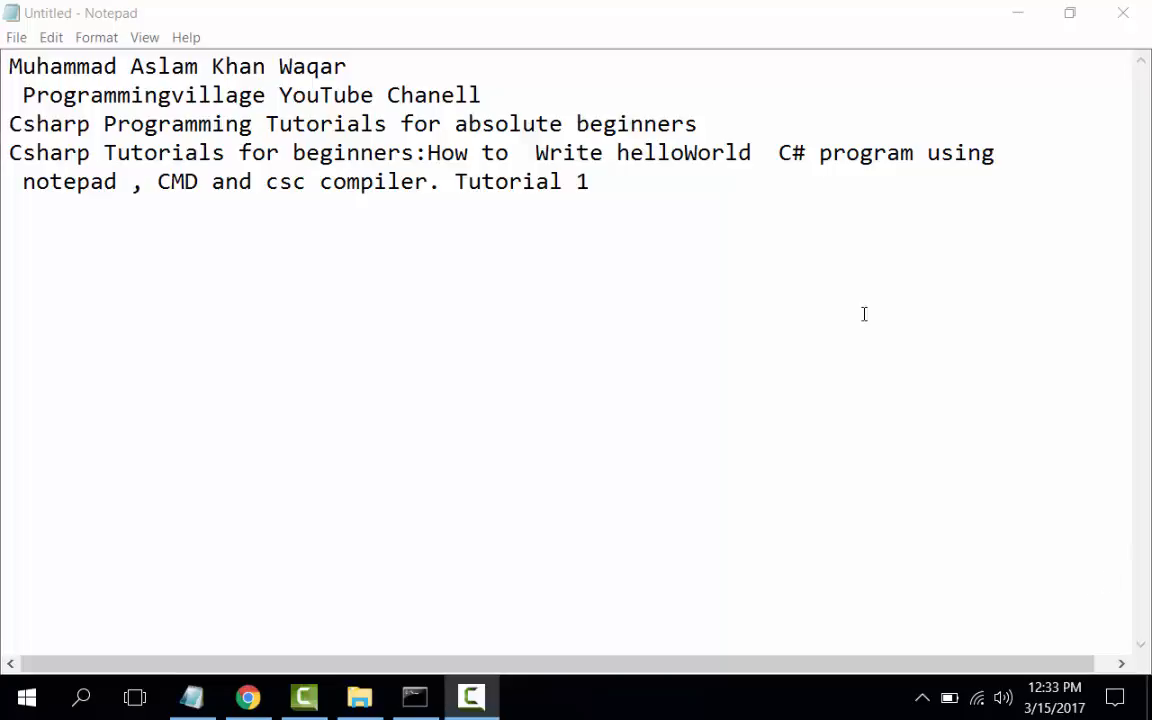
mouse_move(922, 200)
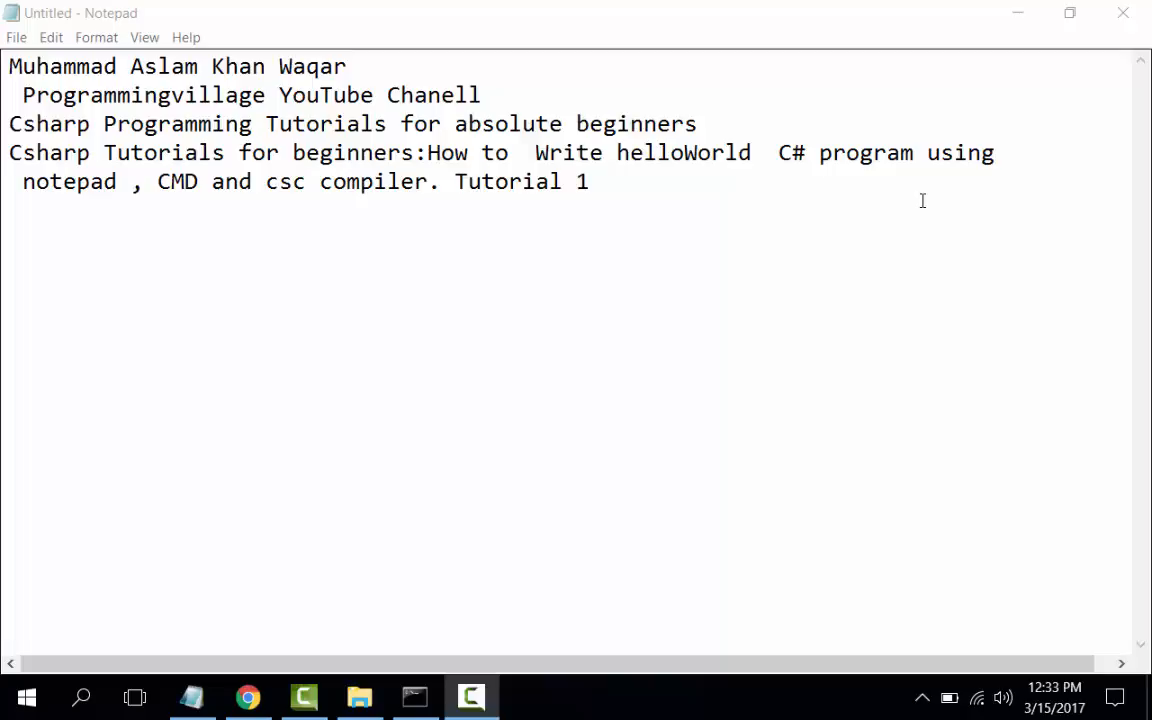
mouse_move(690, 143)
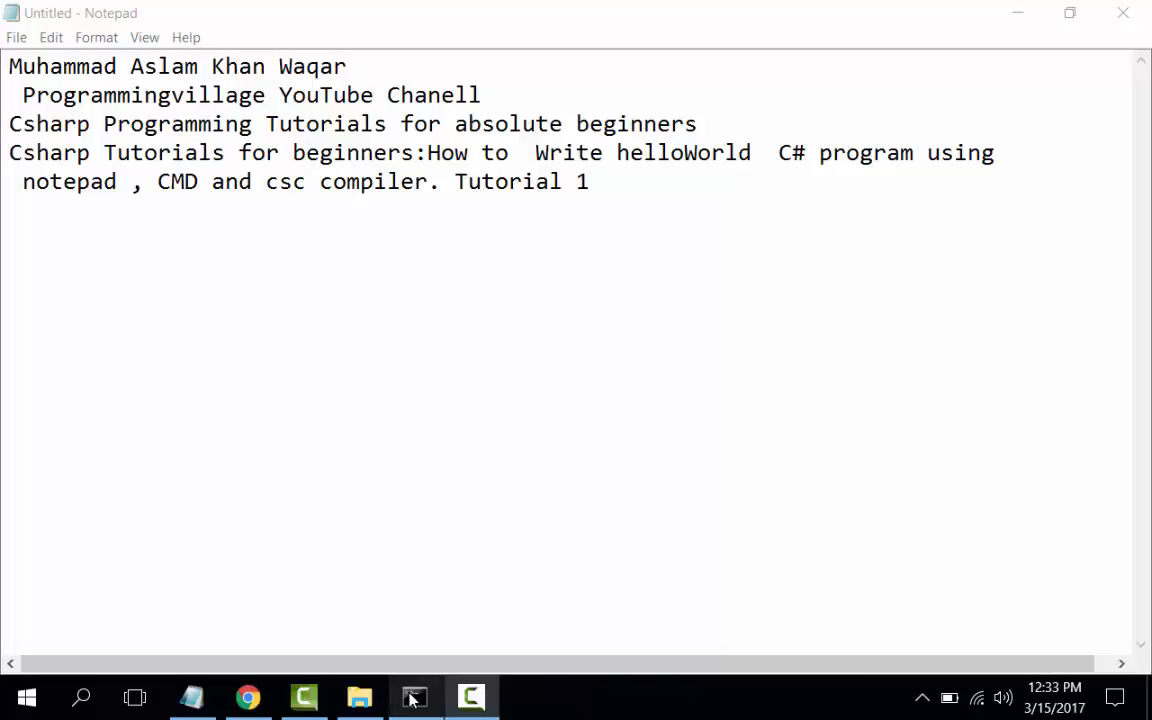
Close the old Command Prompt and move a fresh one into Desktop\development
click(414, 697)
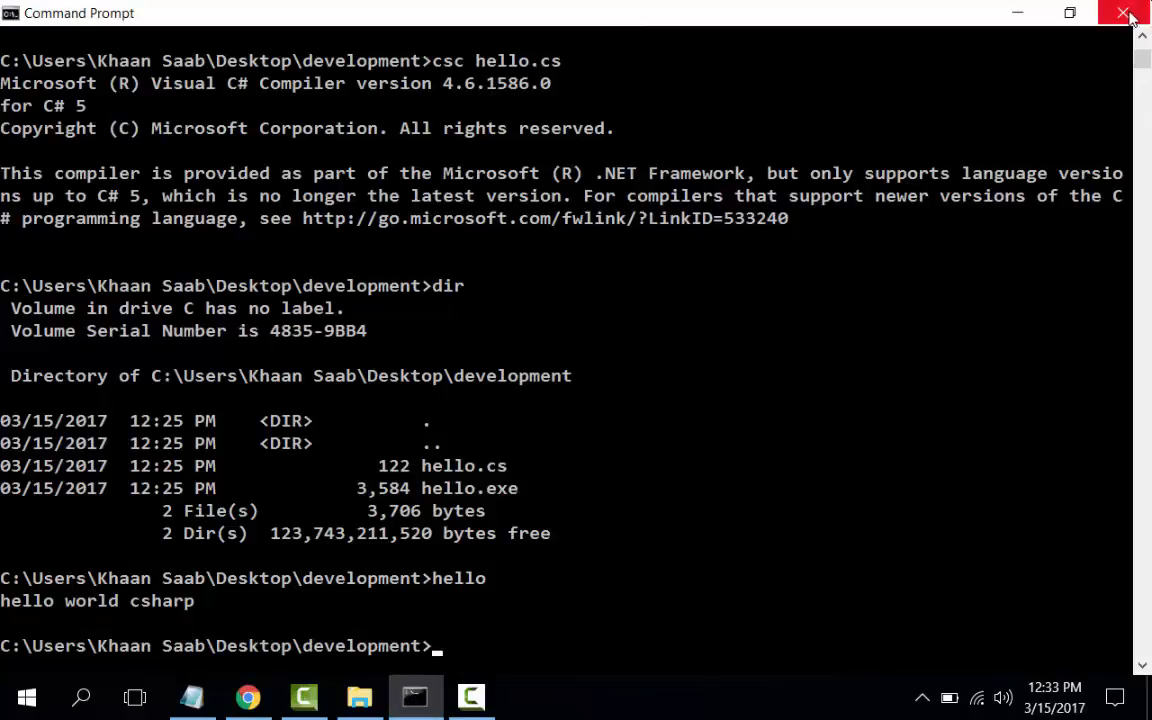
click(1131, 13)
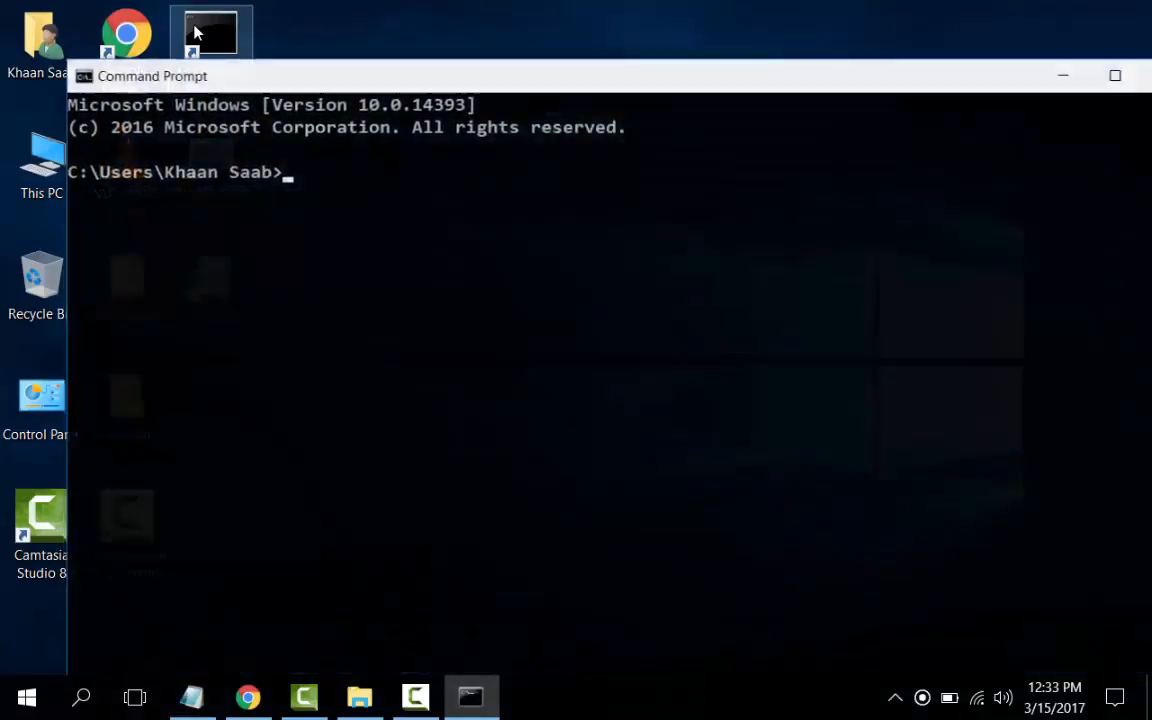
text(cd de)
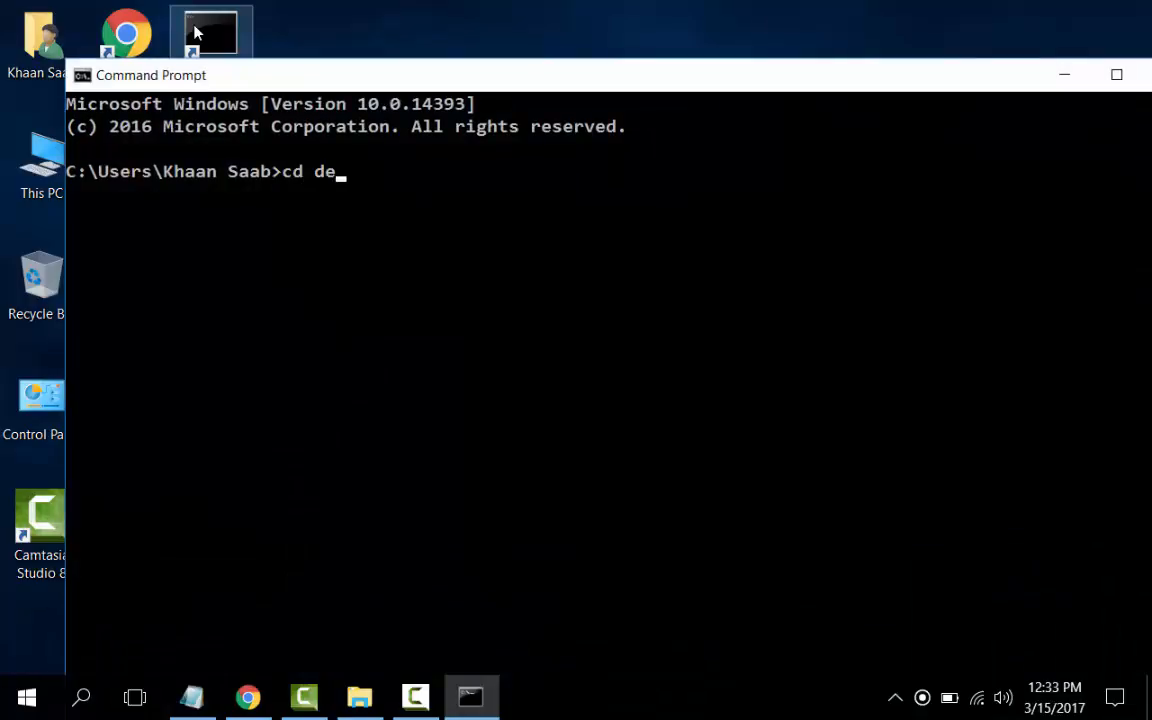
text(sktop)
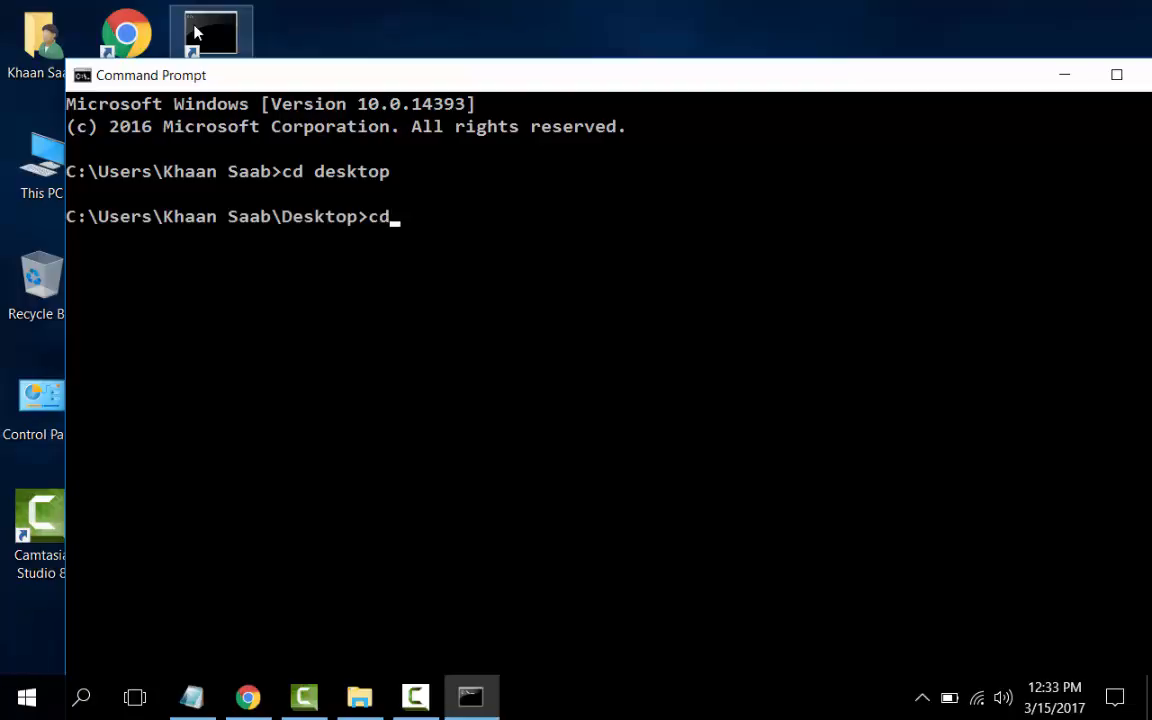
text(developmen)
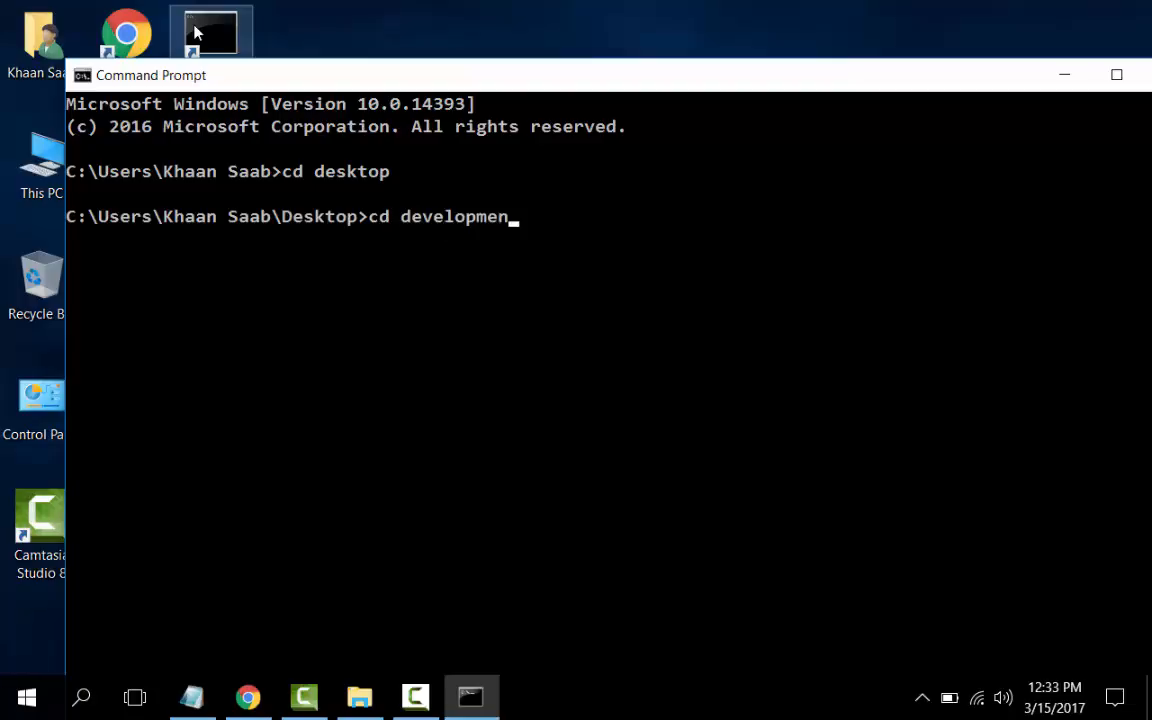
key(Return)
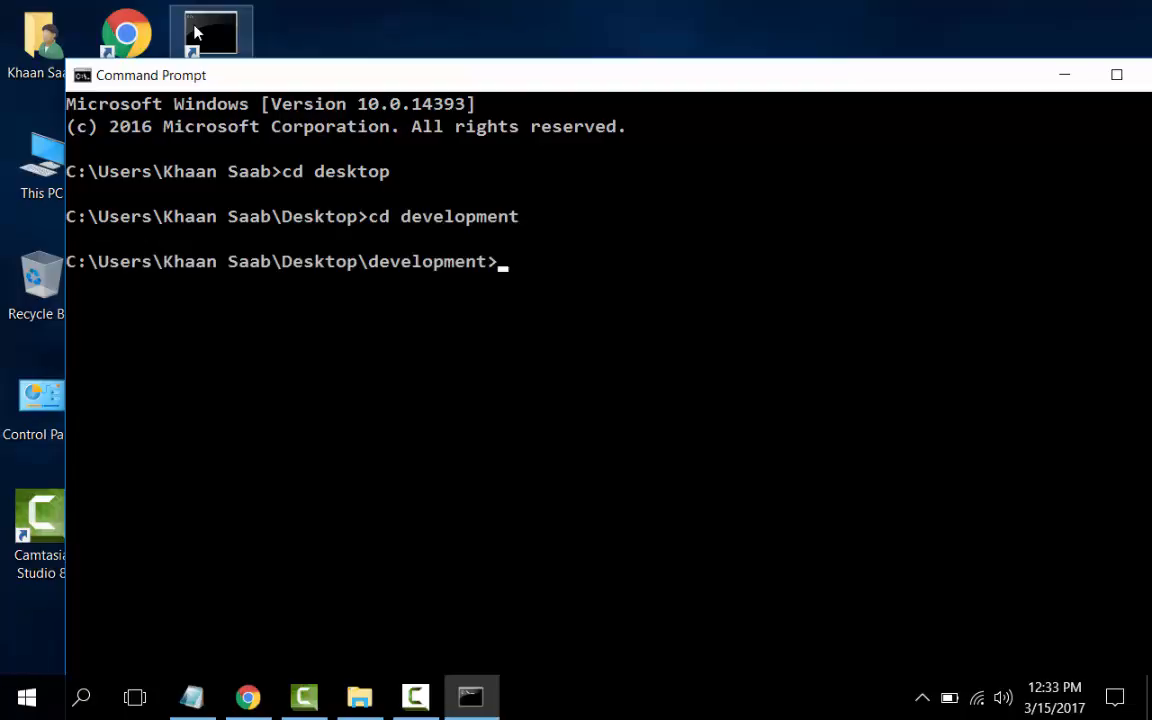
Enter the command 'notepad HelloWorld.cs' to open the file in Notepad
text(note)
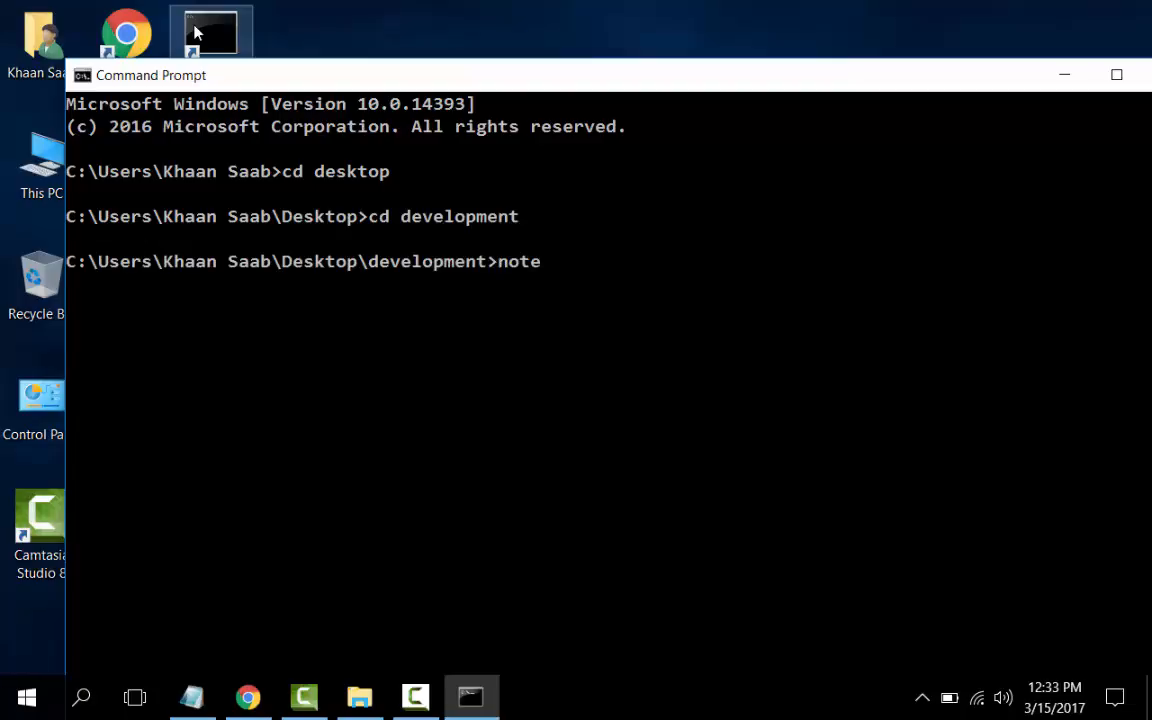
text(pad)
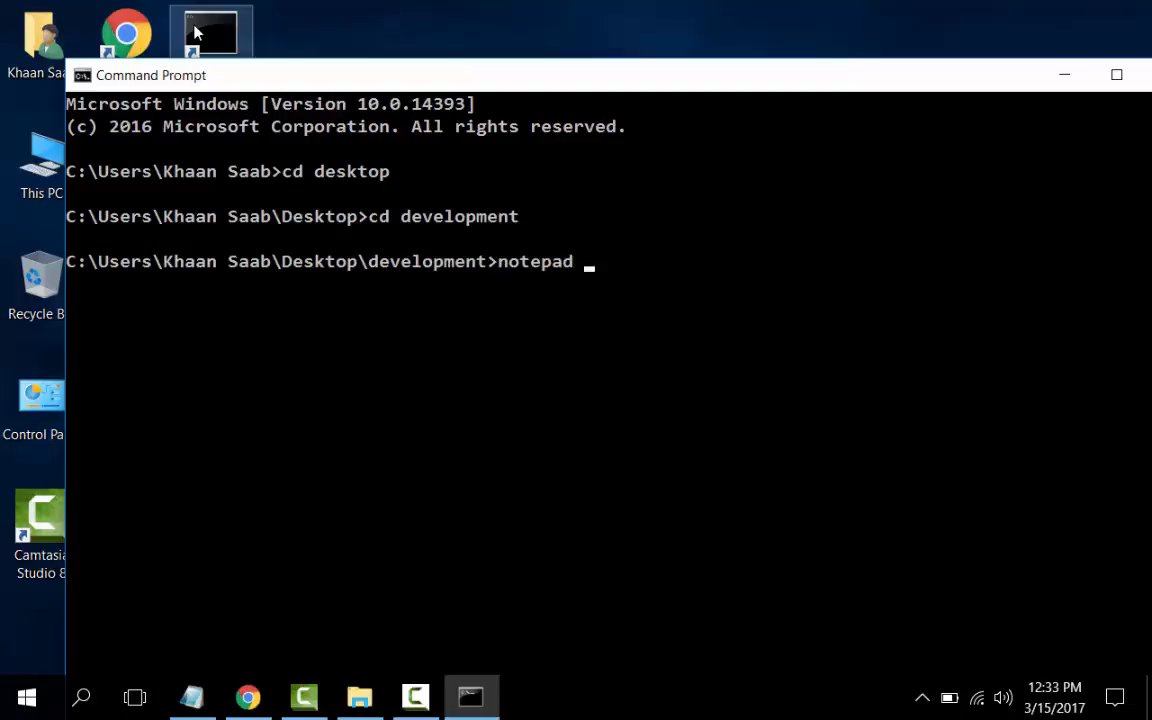
text(HelloW)
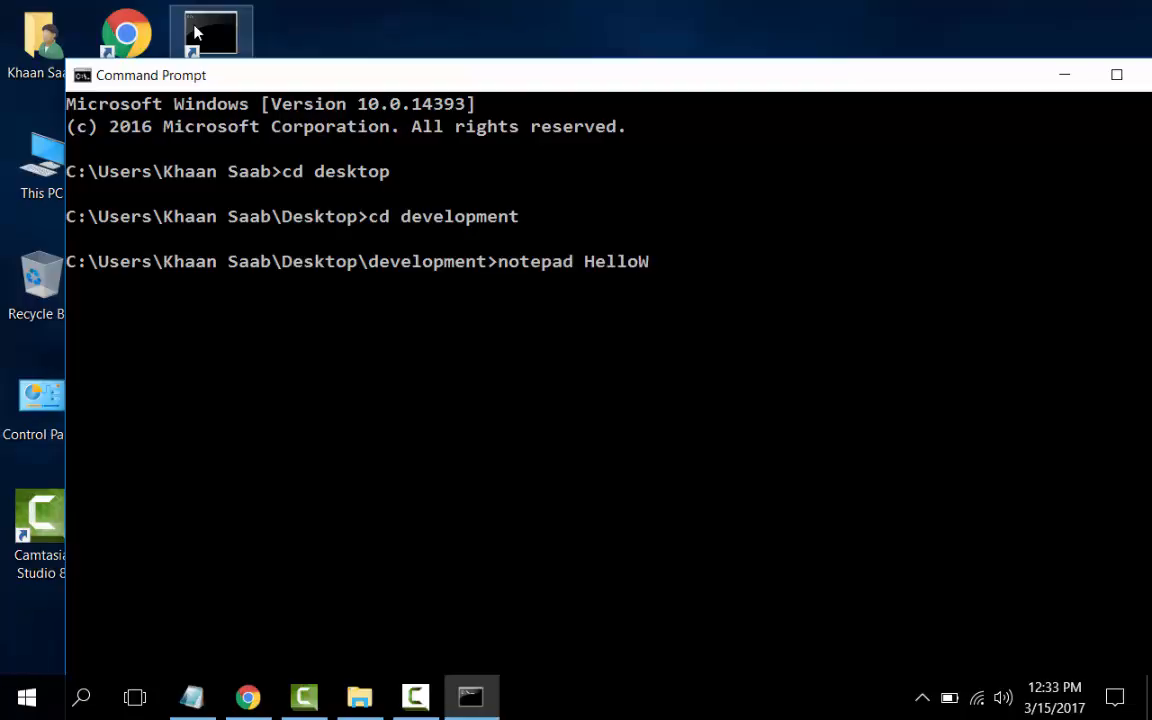
text(orld.)
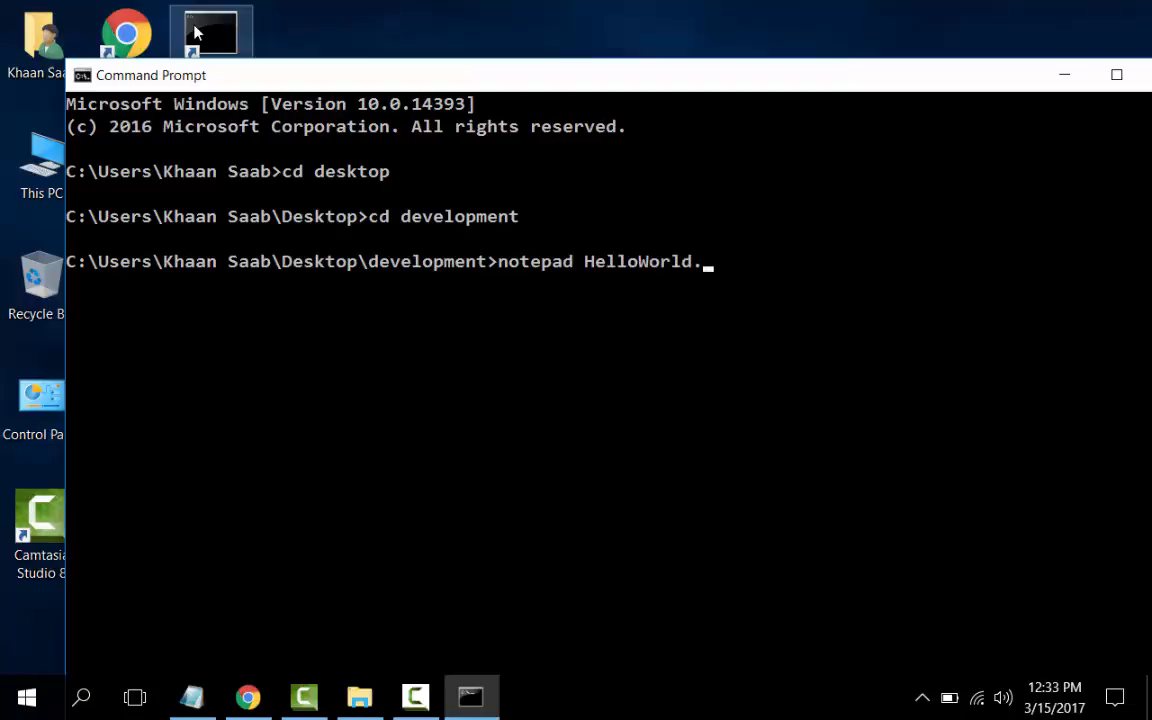
text(cs)
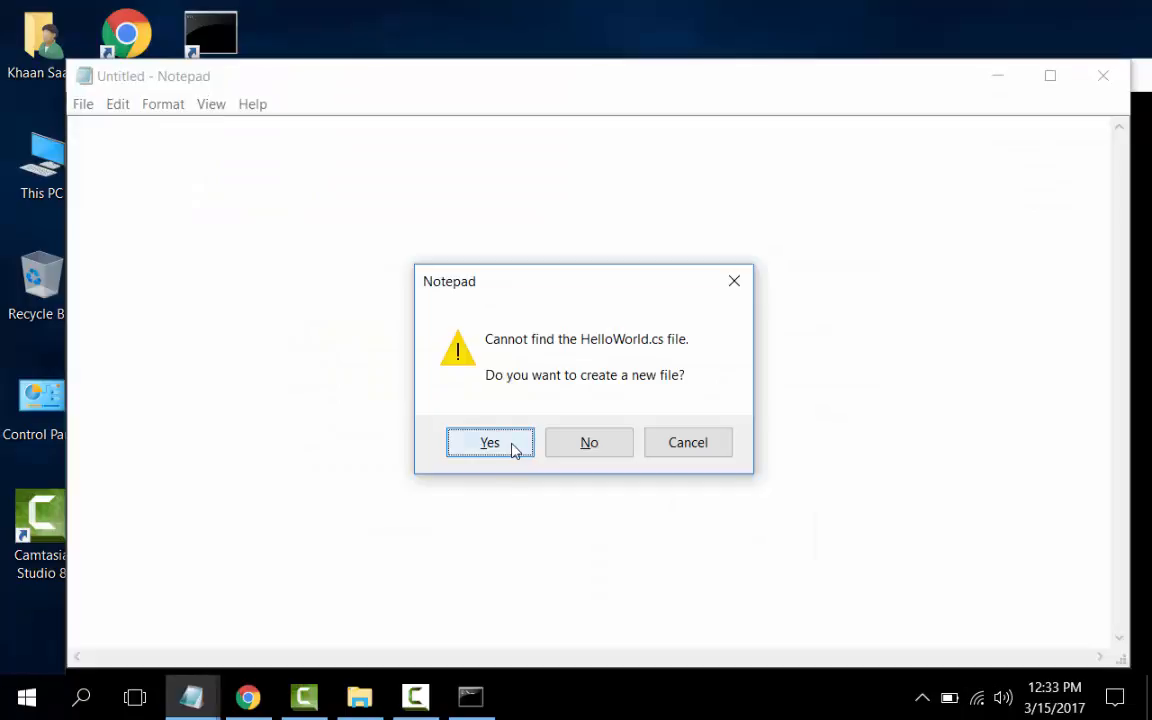
Confirm the missing-file prompt with Yes to create an empty HelloWorld.cs
click(489, 442)
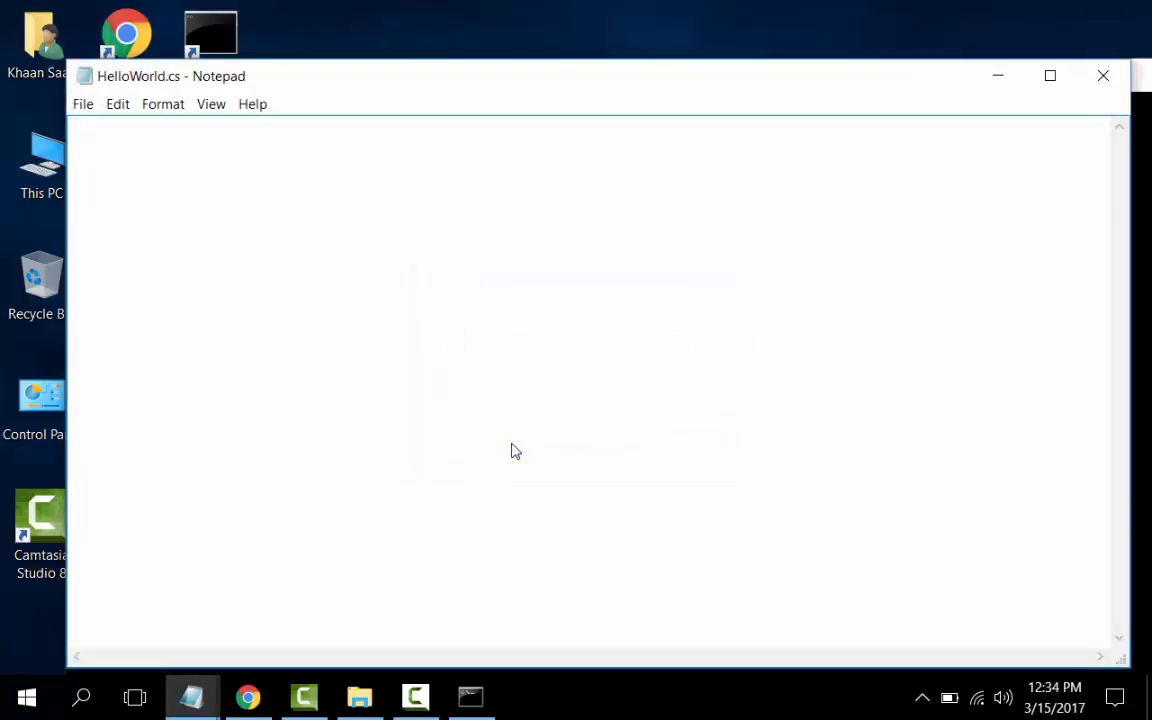
Write the 'using System;' line at the top of HelloWorld.cs
text(usin)
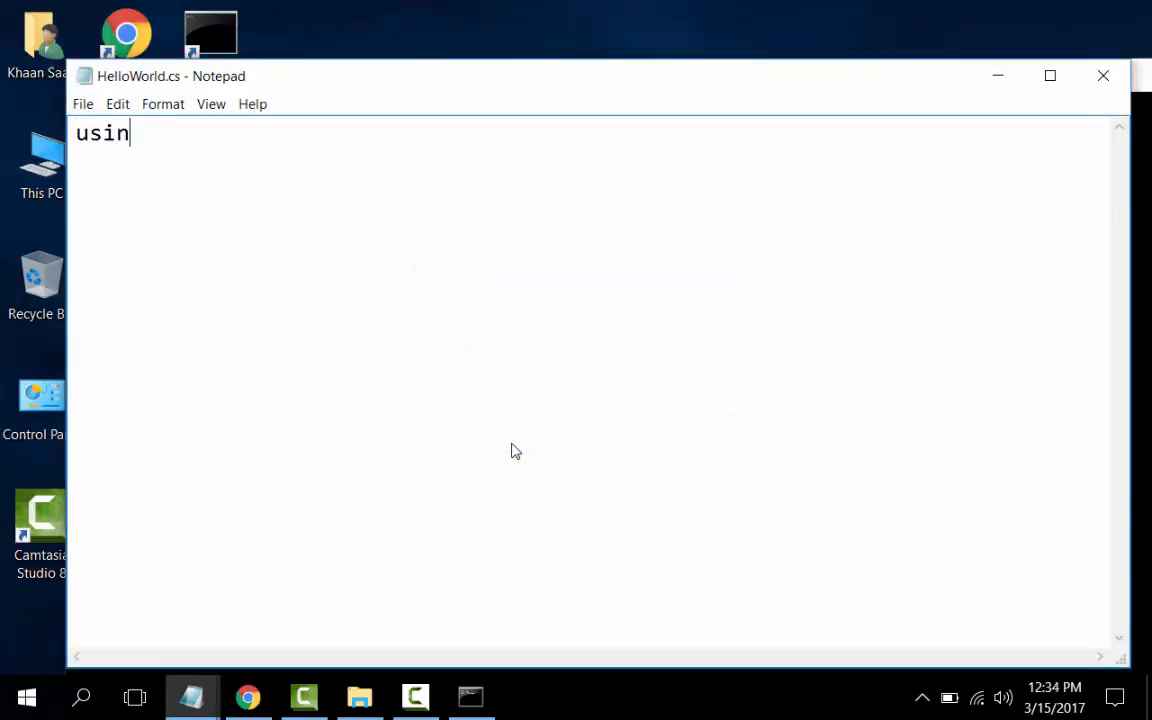
text(g Sys)
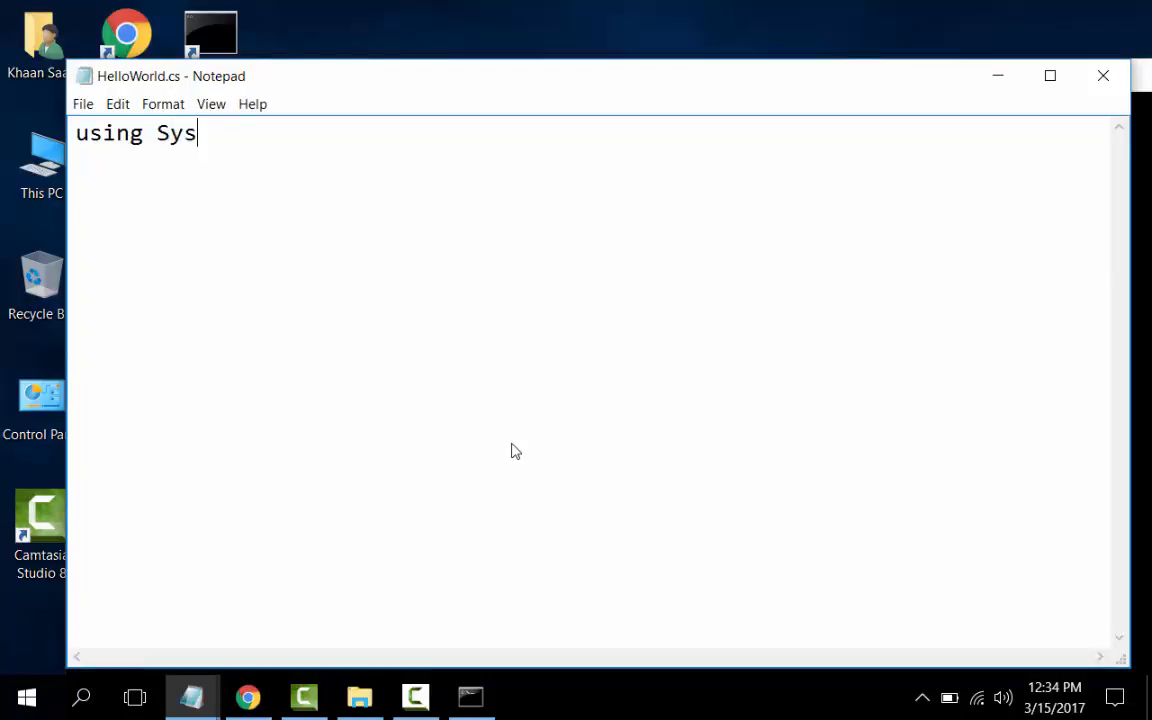
text(te)
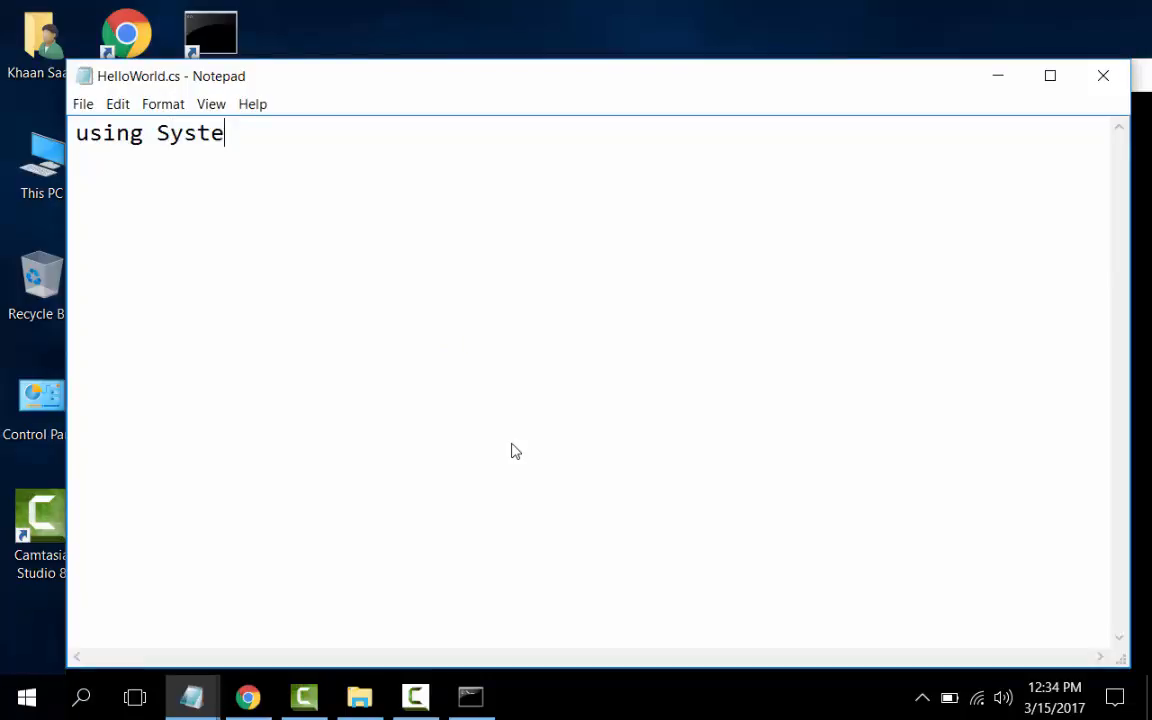
text(m;)
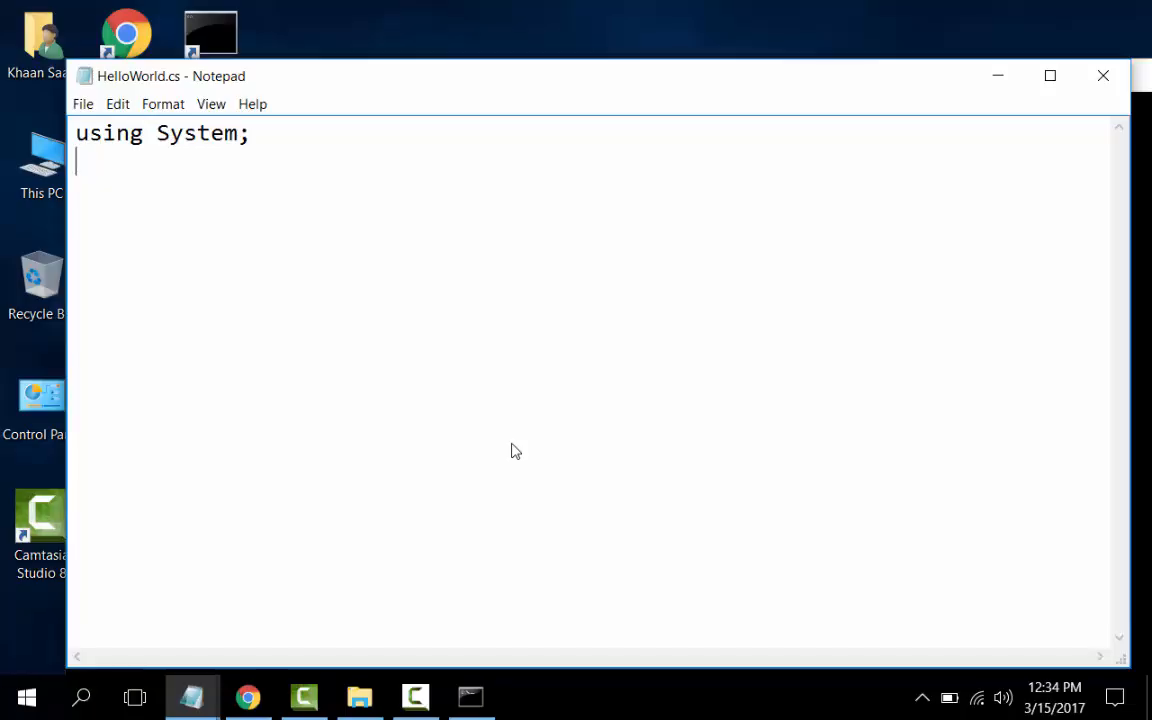
Declare 'public class HelloWorld{ }' with an empty body, cursor after the opening brace
text(pu)
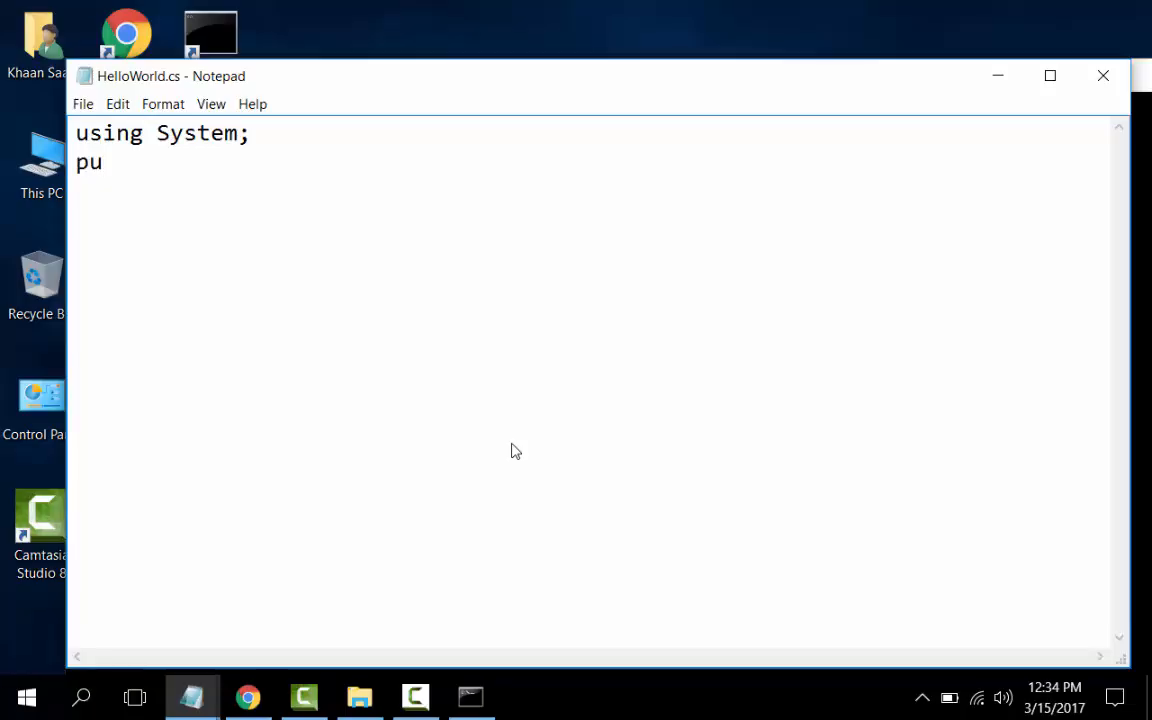
text(blic)
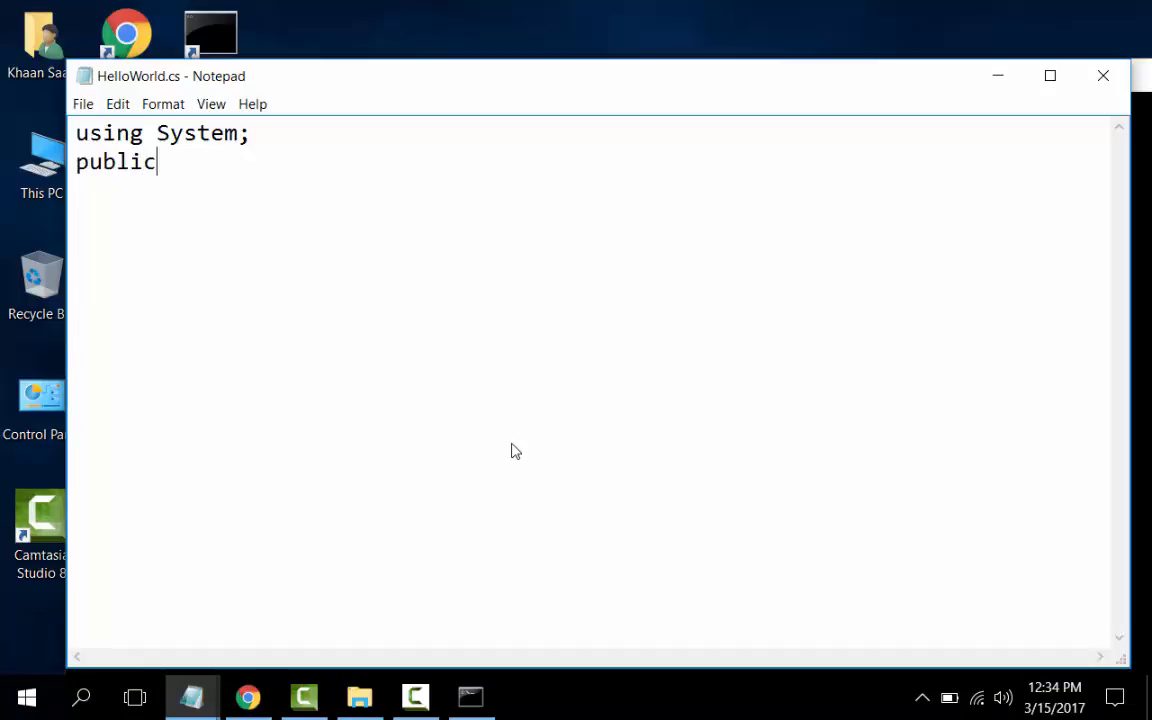
text(class)
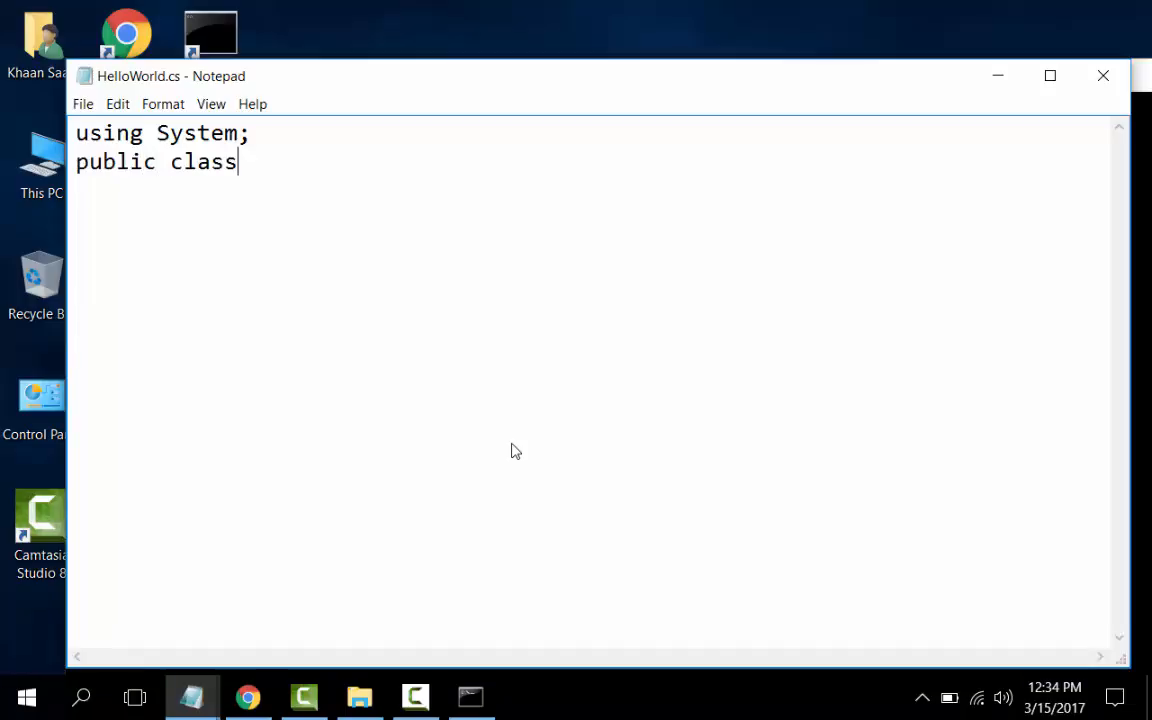
text(Hello)
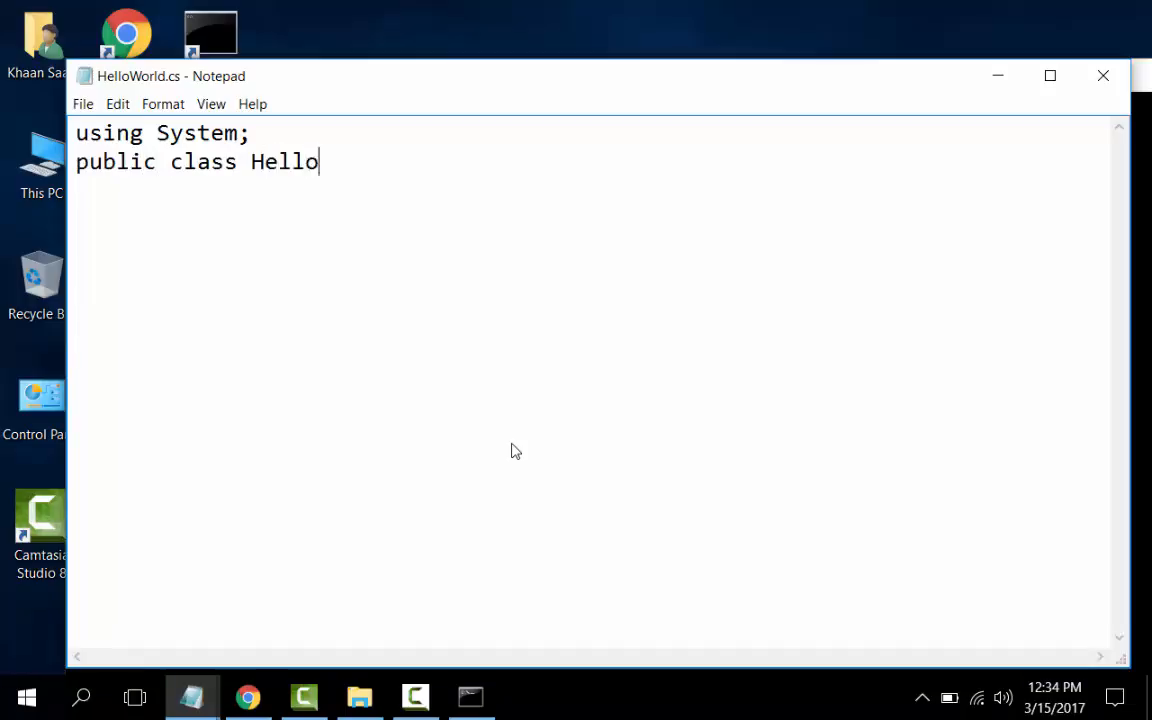
text(Worl)
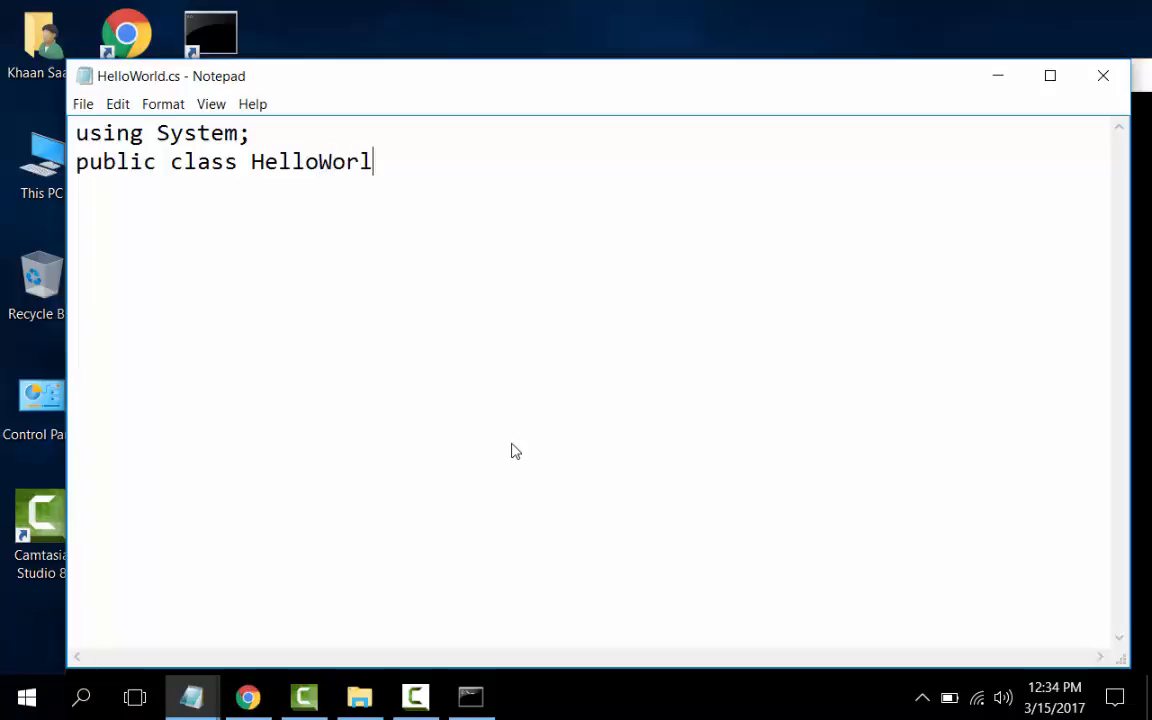
text(d{)
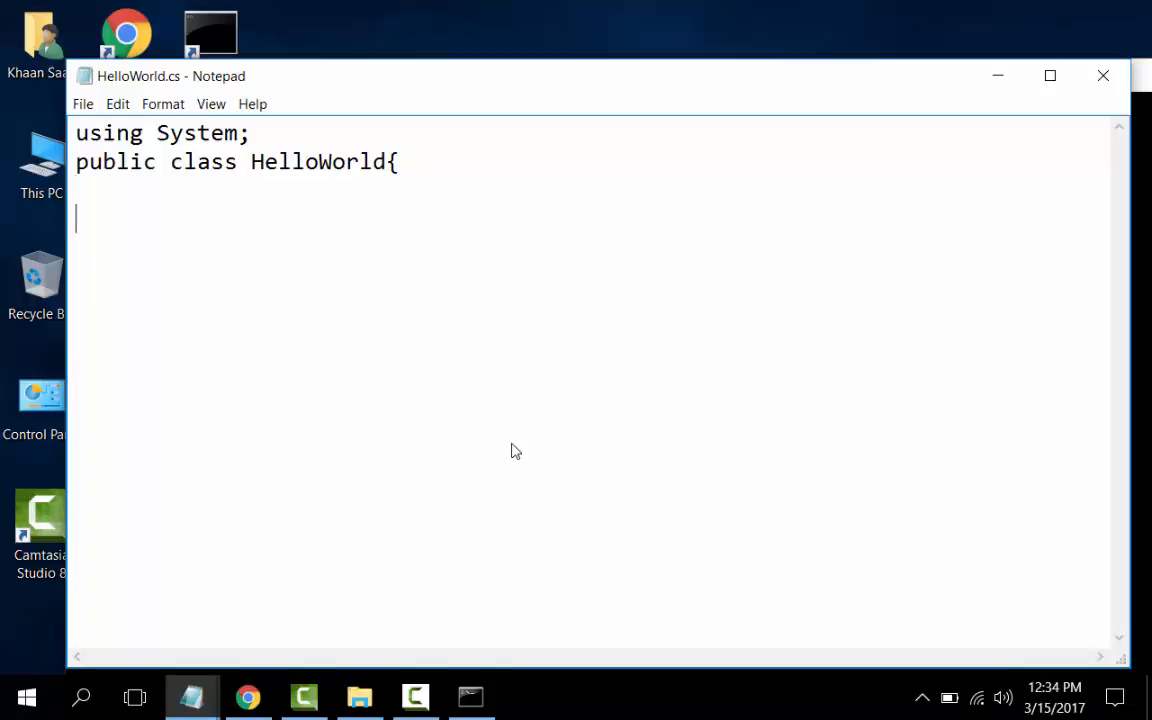
text(})
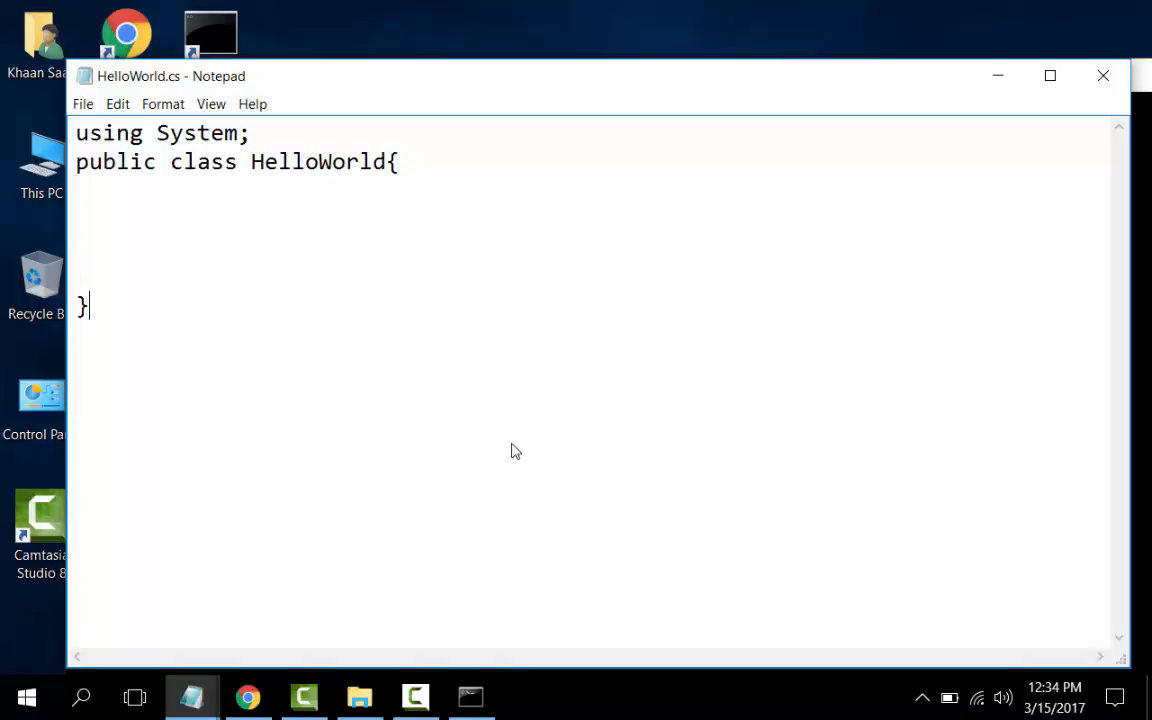
click(400, 161)
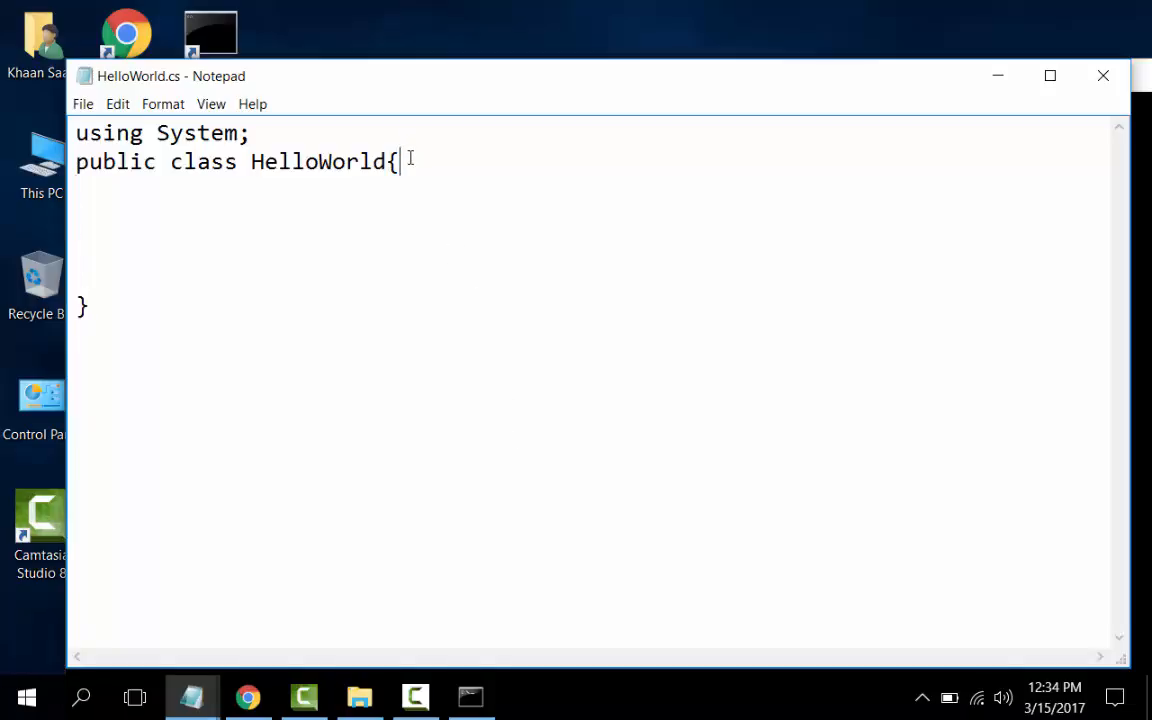
Add an indented 'public static void Main(string[]args){ }' method inside the class
key(enter)
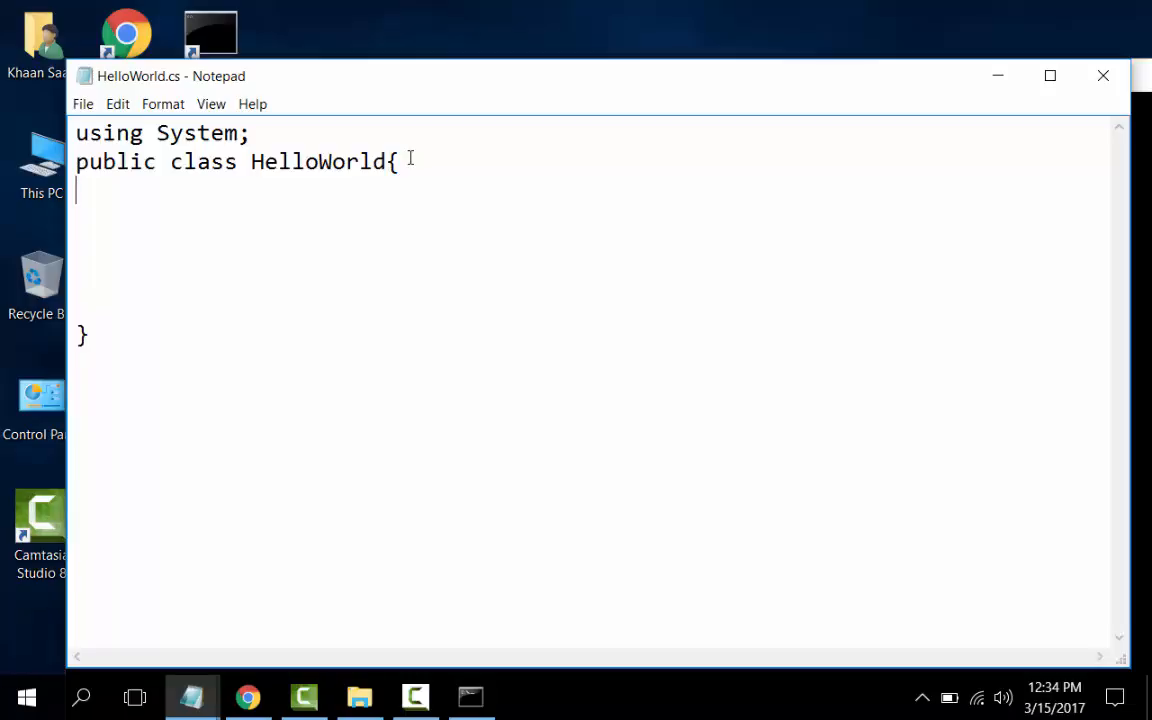
text(pu)
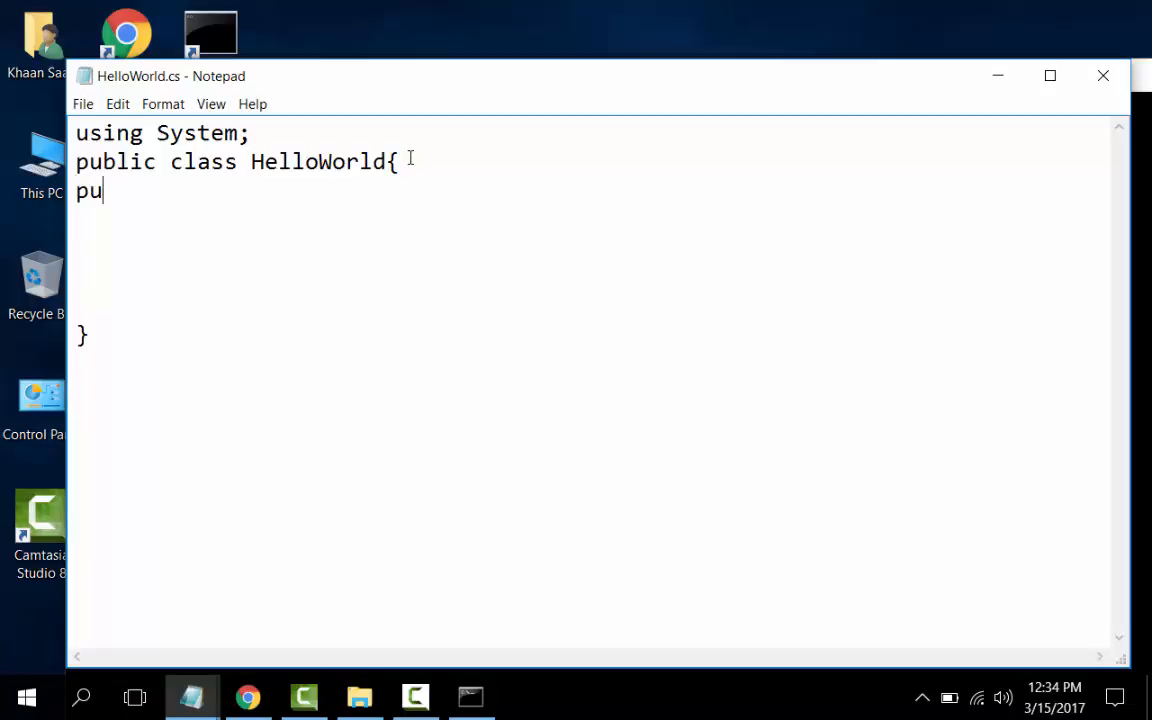
text(li)
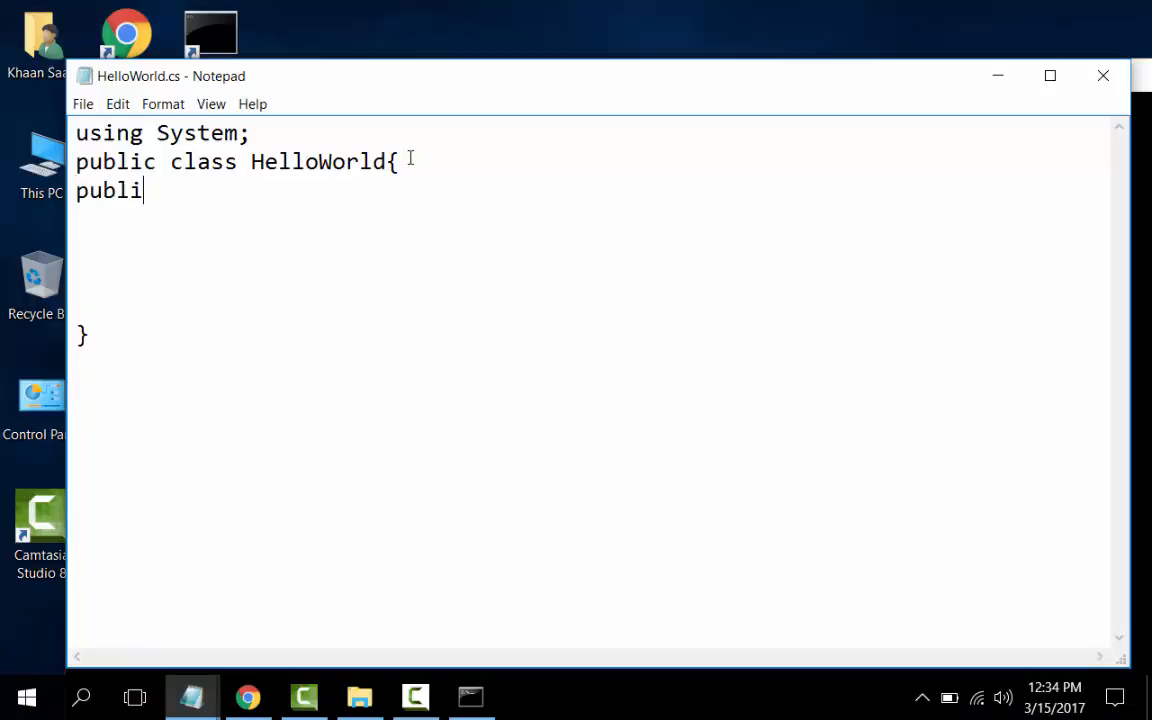
text(c stat)
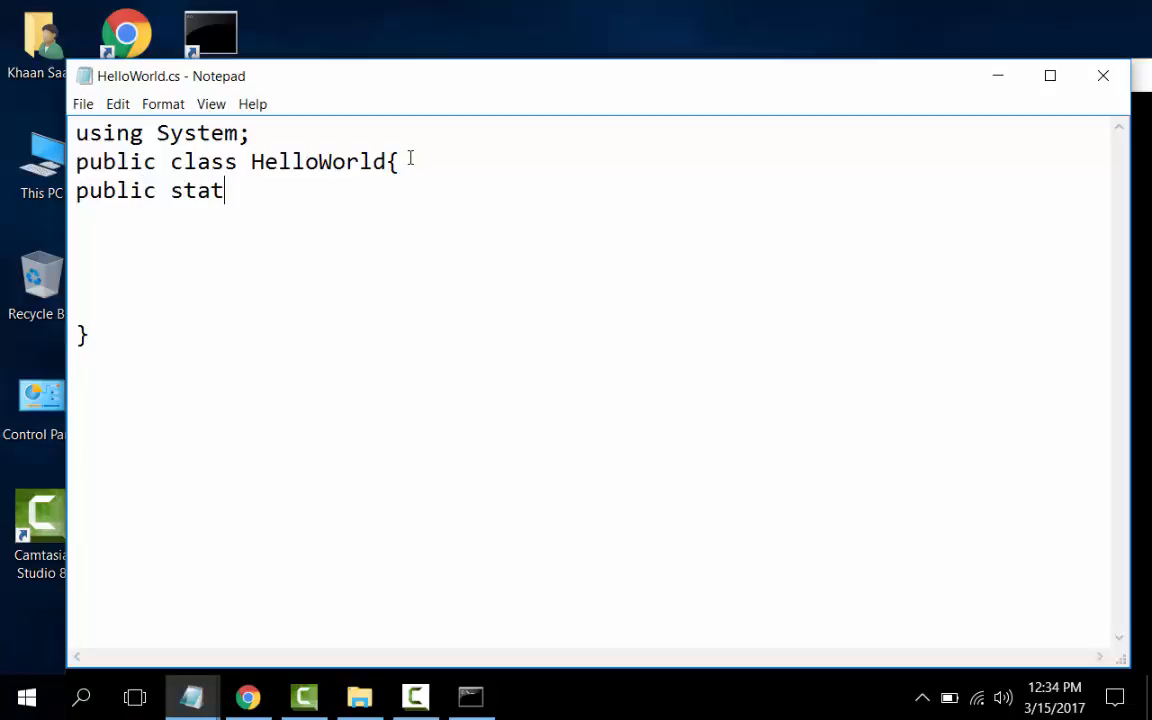
text(ic)
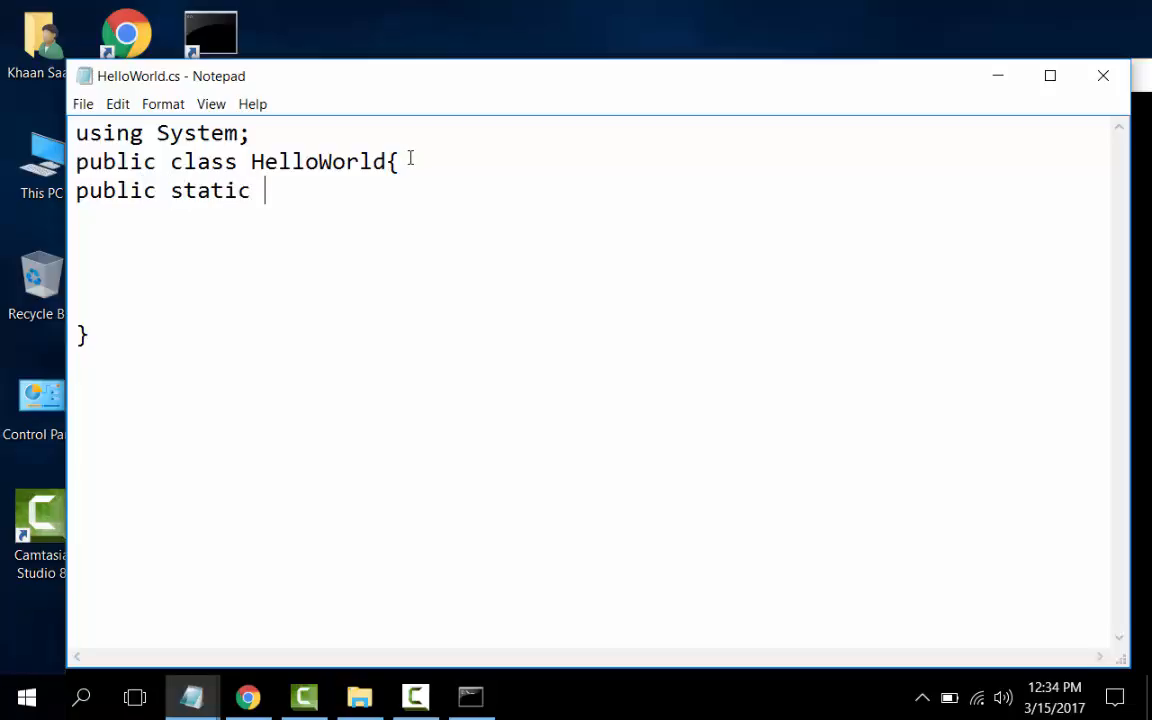
text(void)
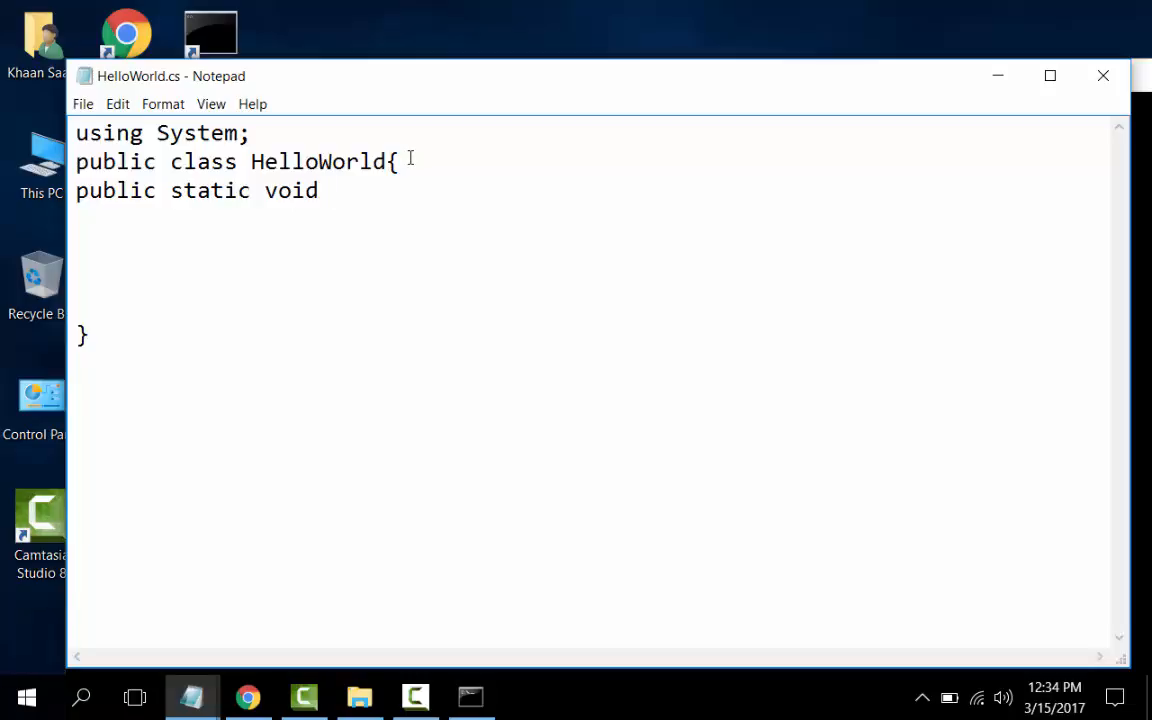
text(Main)
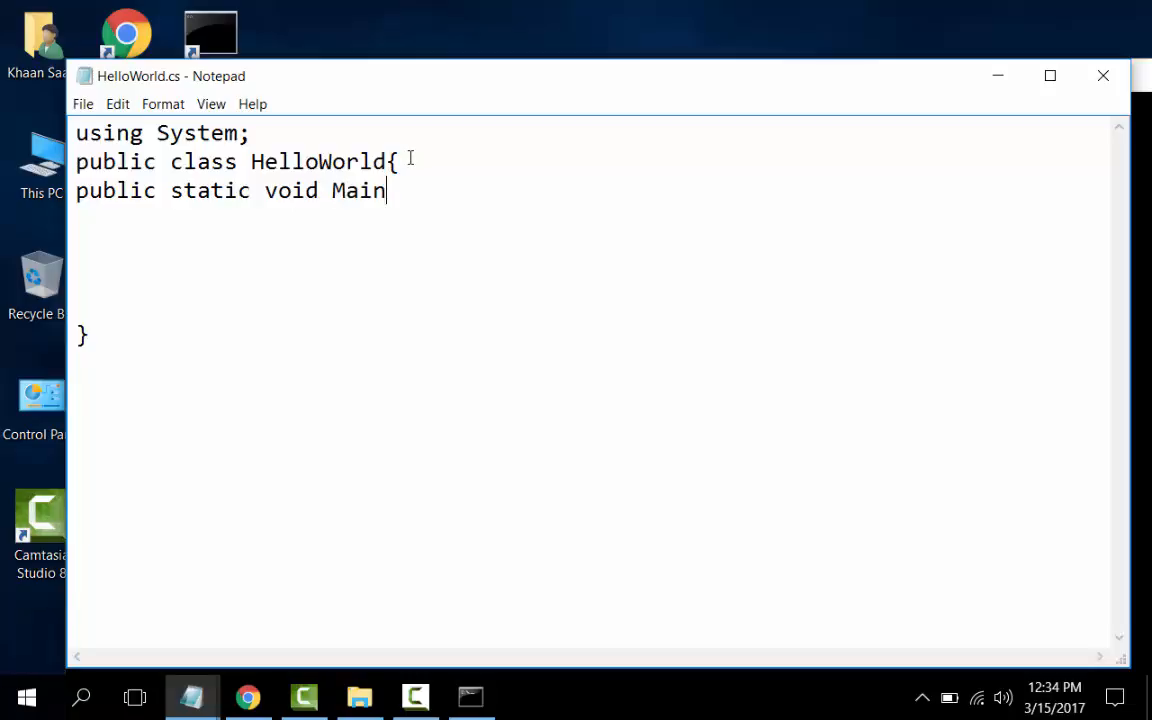
text((s)
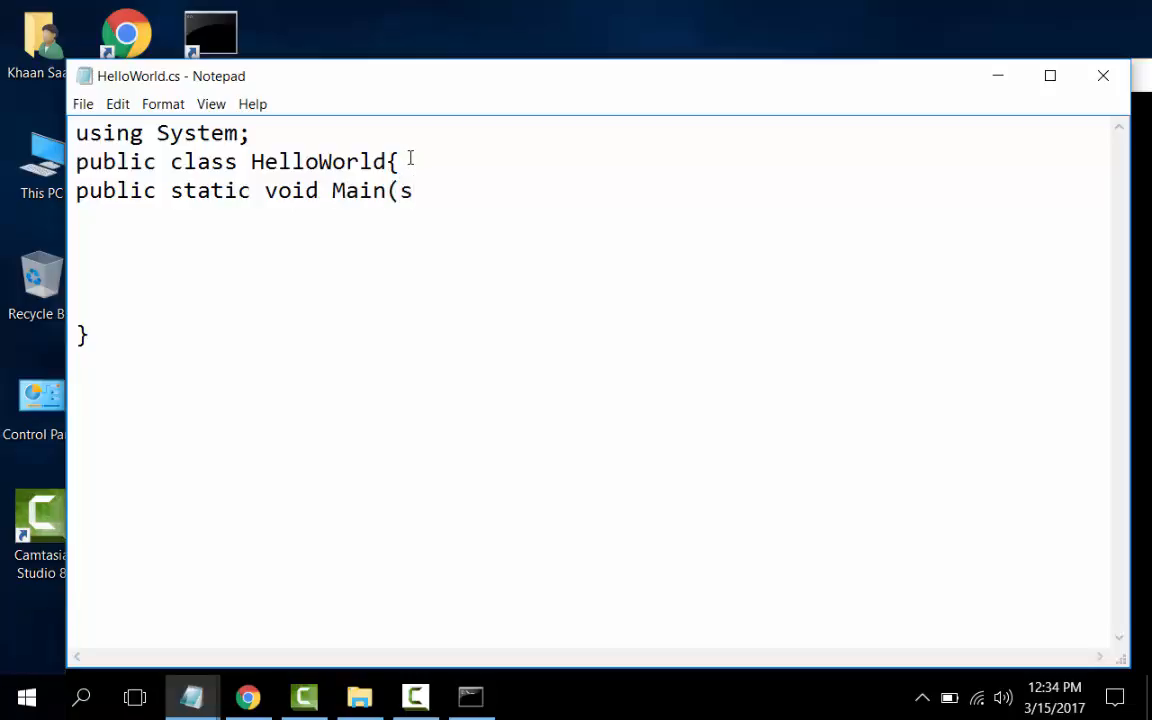
text(tring)
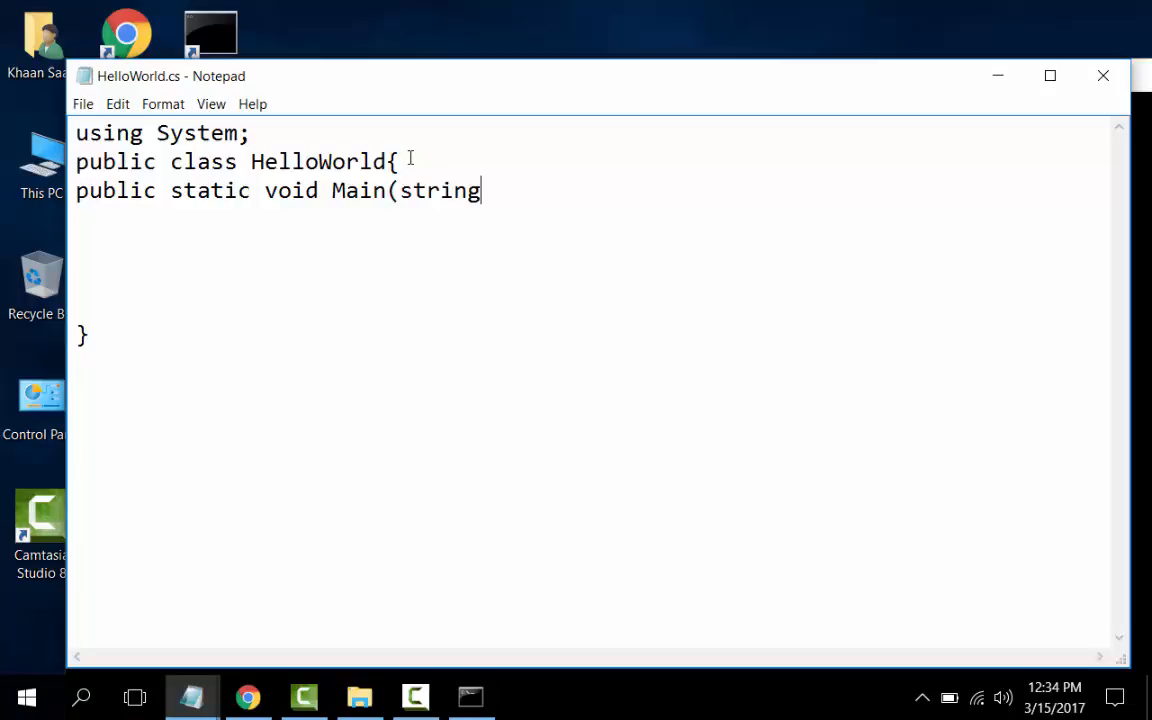
text([])
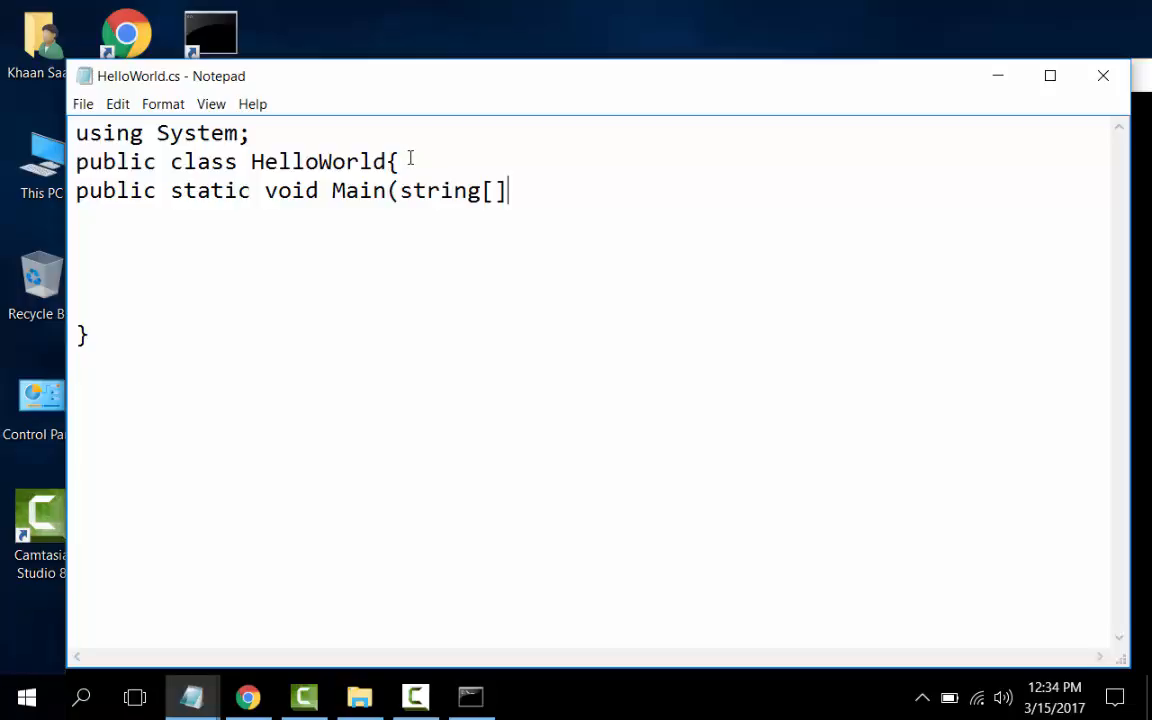
text(a)
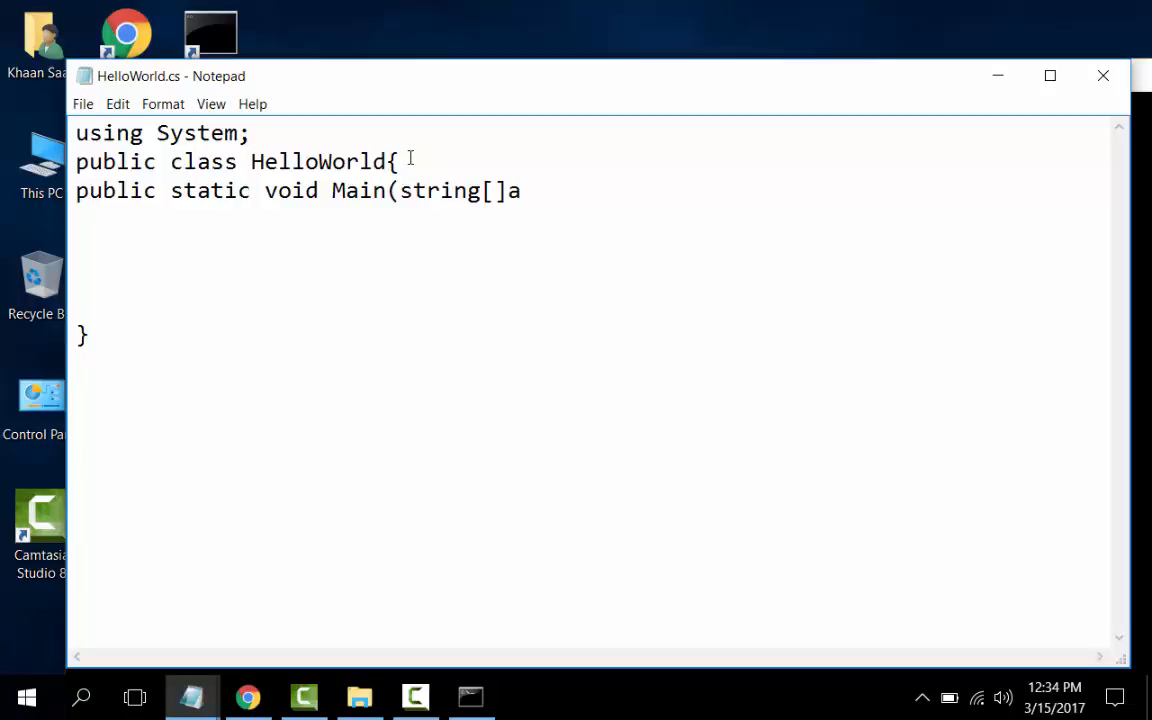
text(rgs)
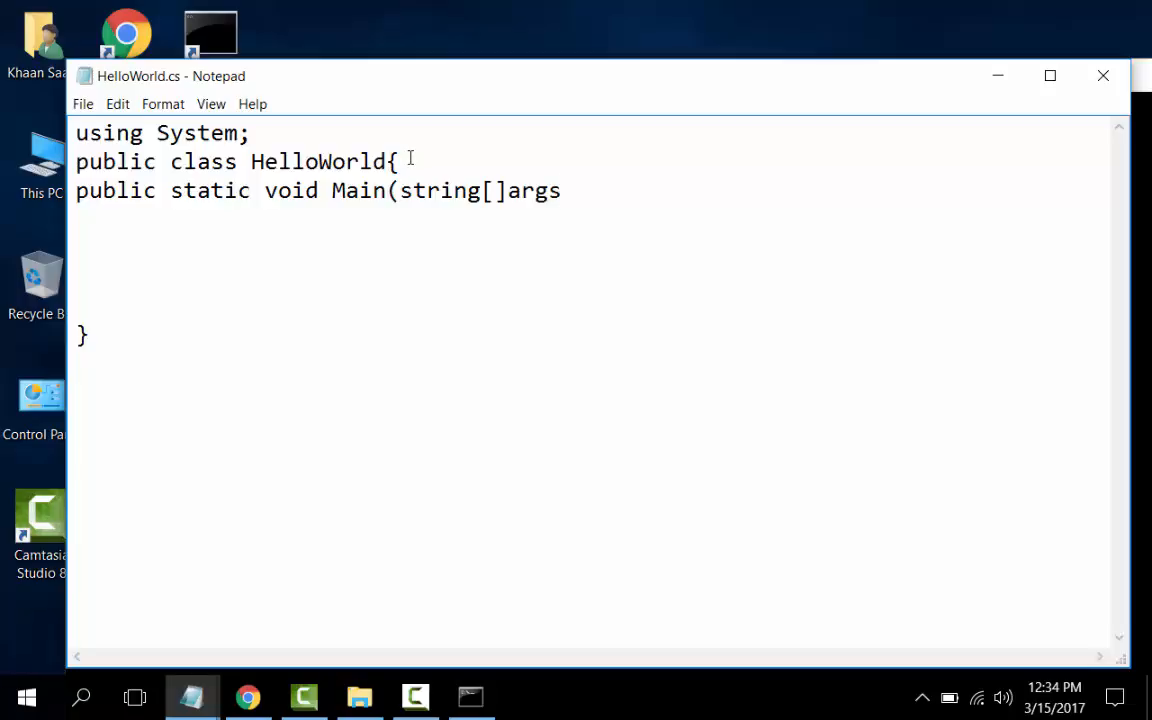
text(){)
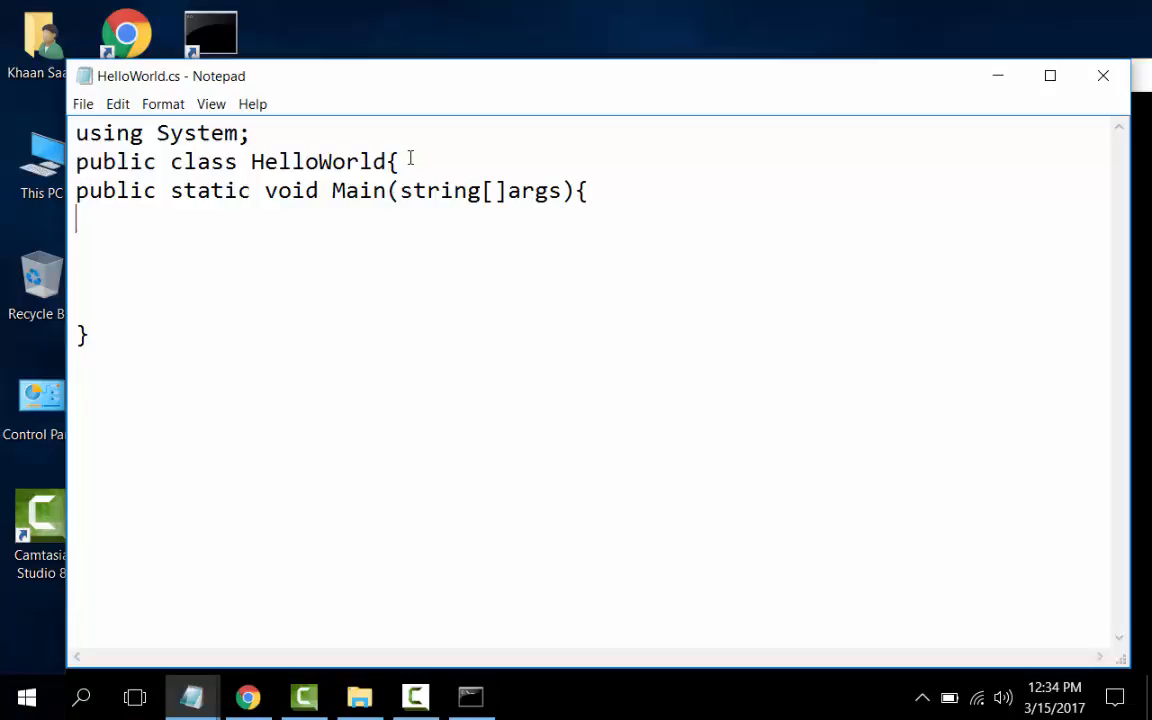
text(})
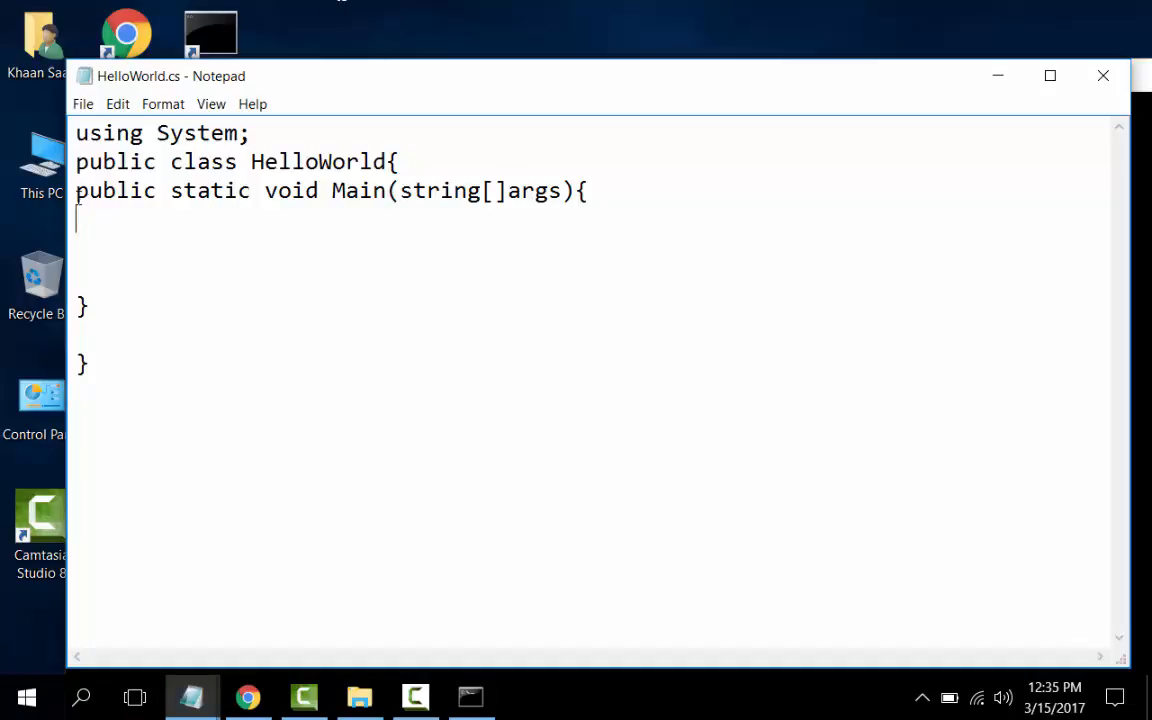
key(Tab)
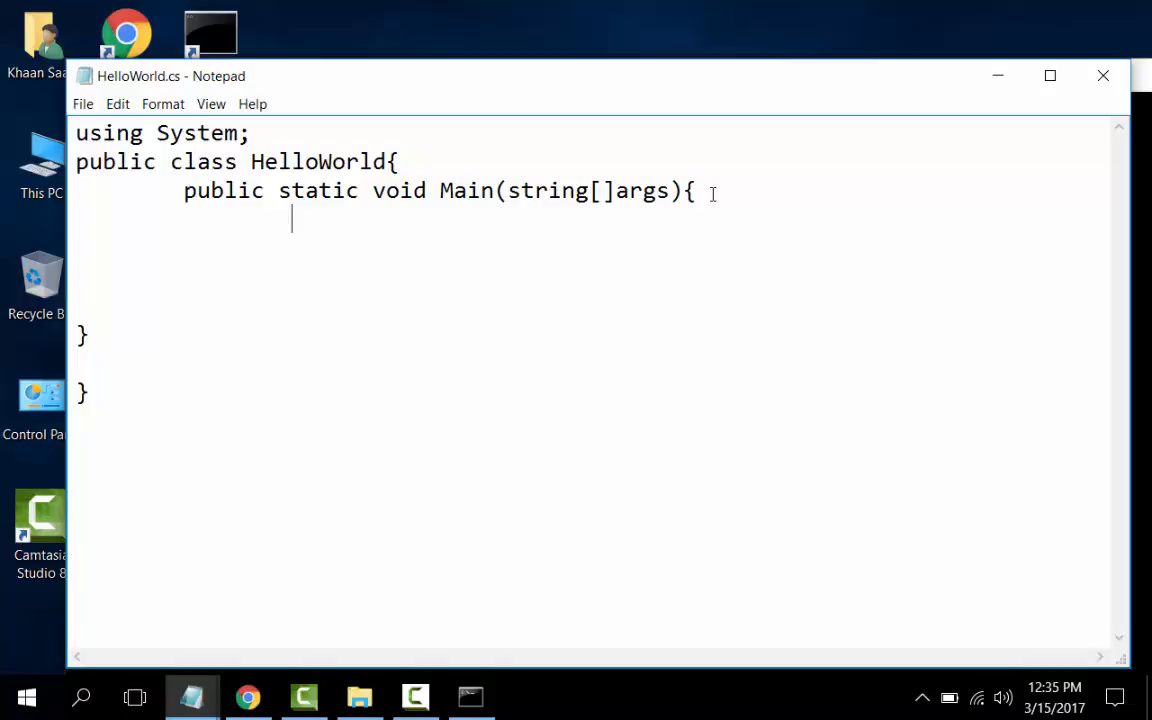
Write Console.WriteLine("Hello World from C Sharp"); inside Main
text(Con)
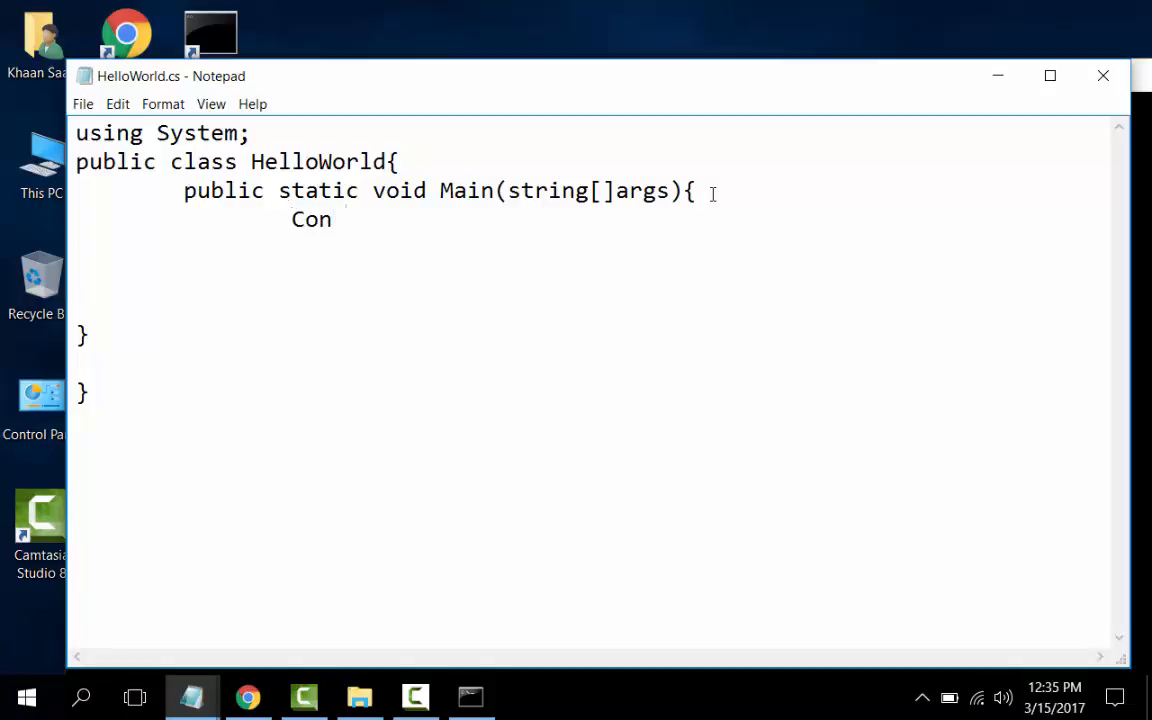
text(sole.)
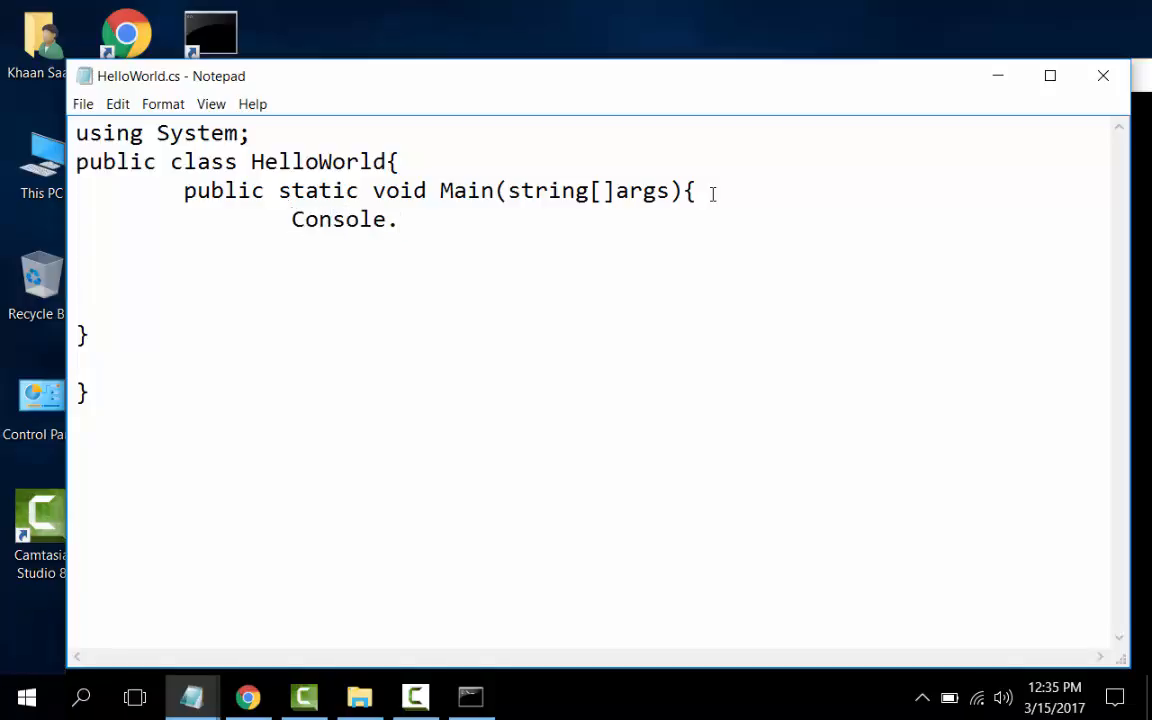
text(Write)
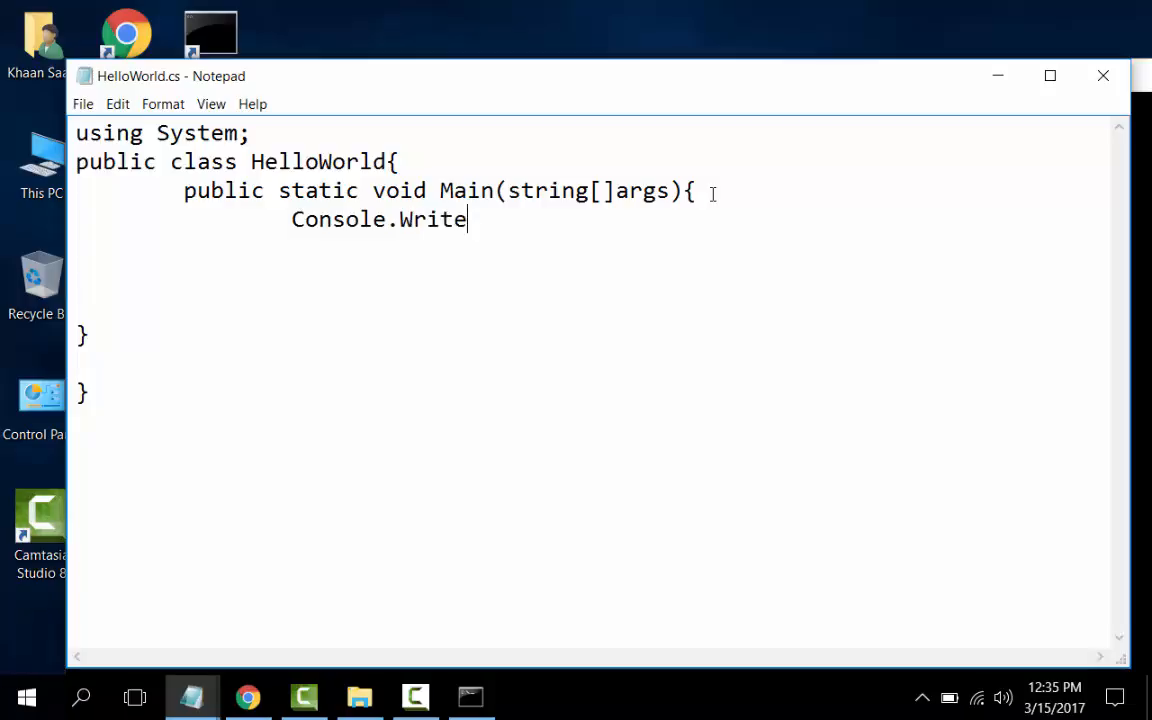
text(Line)
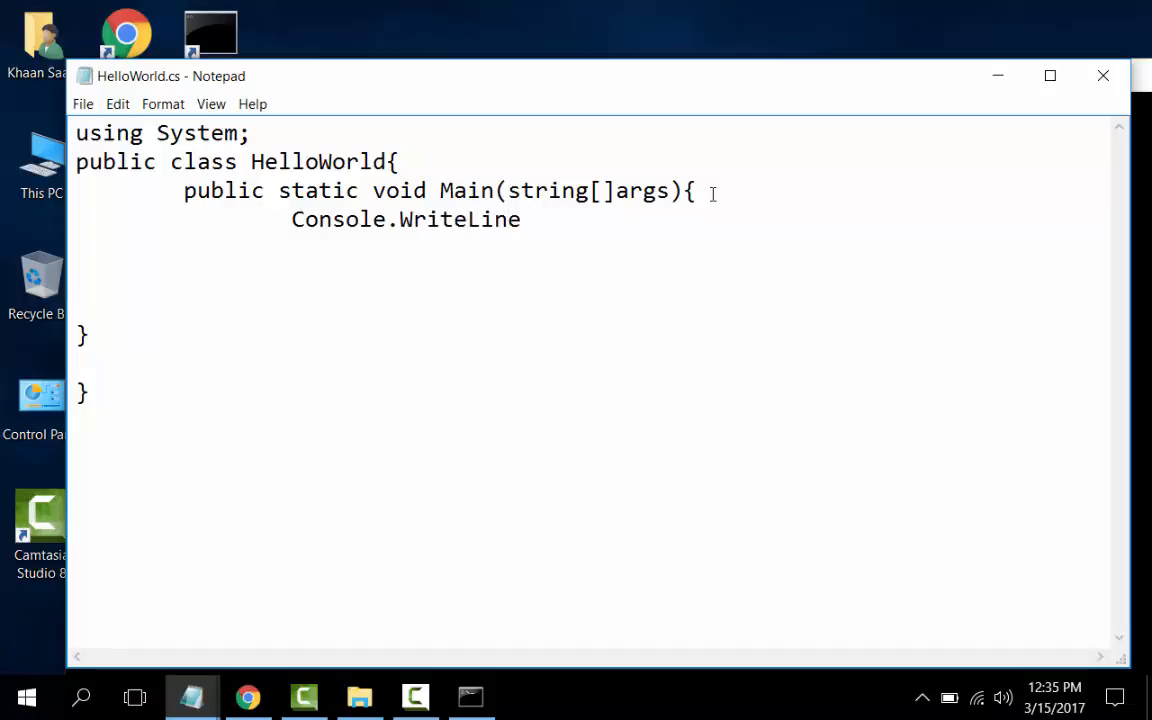
text(()
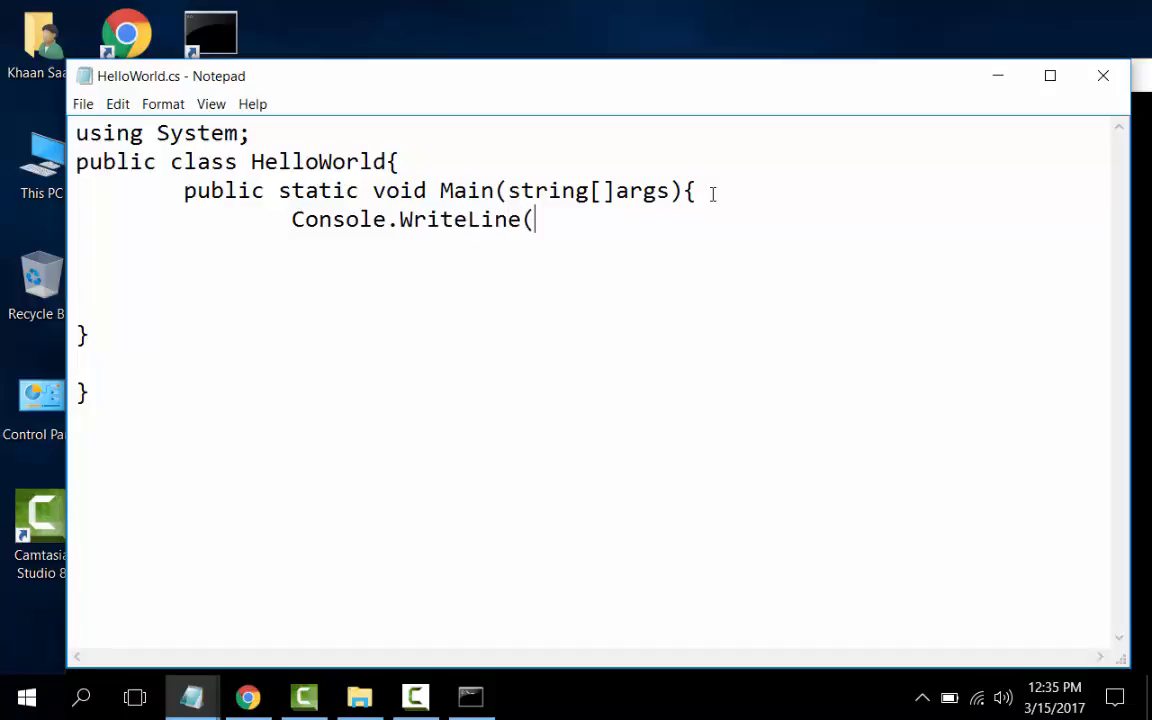
text("Hello)
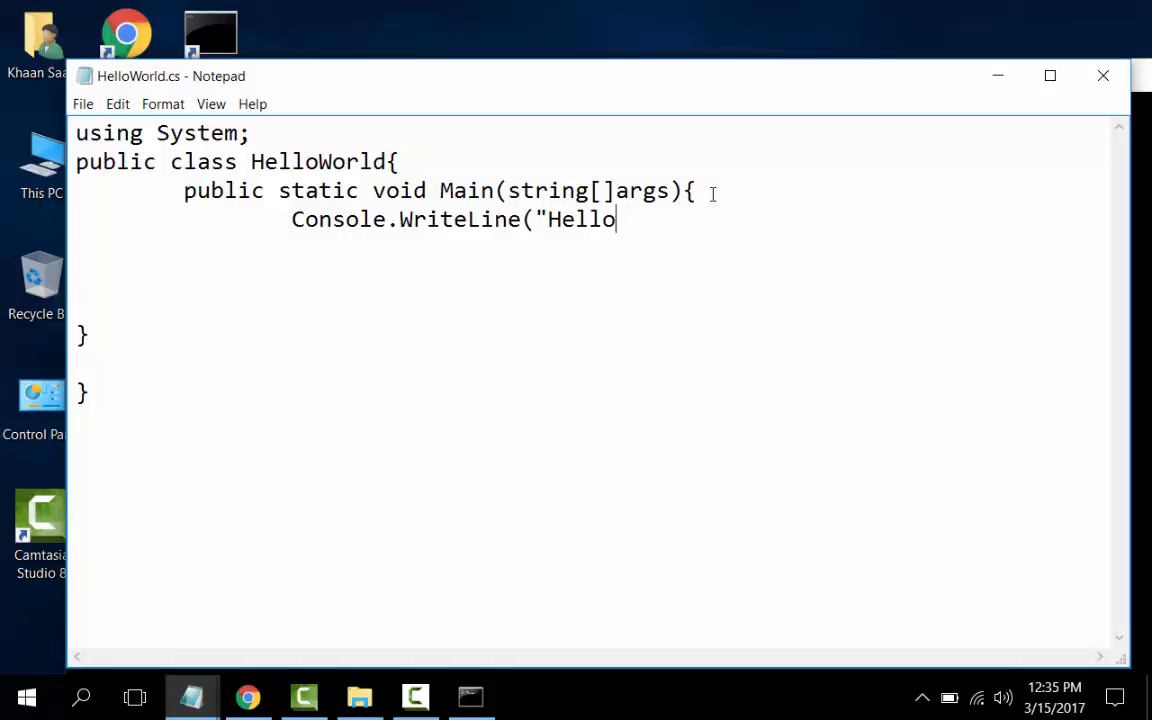
text(World)
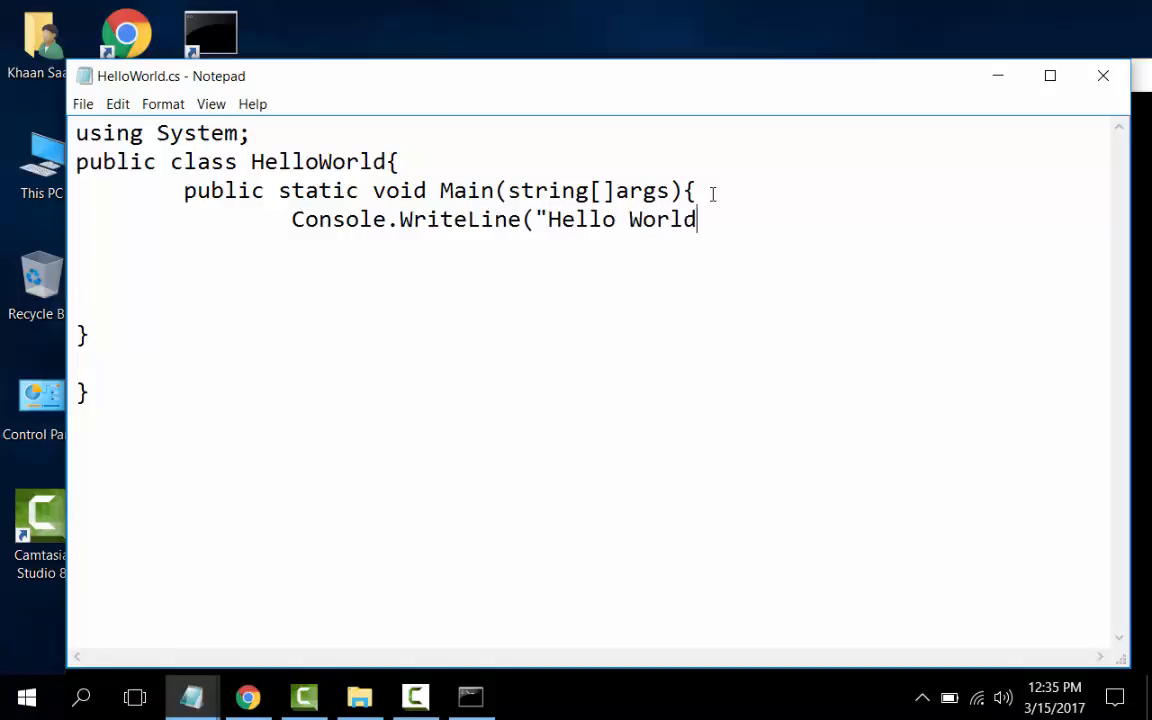
text(fro)
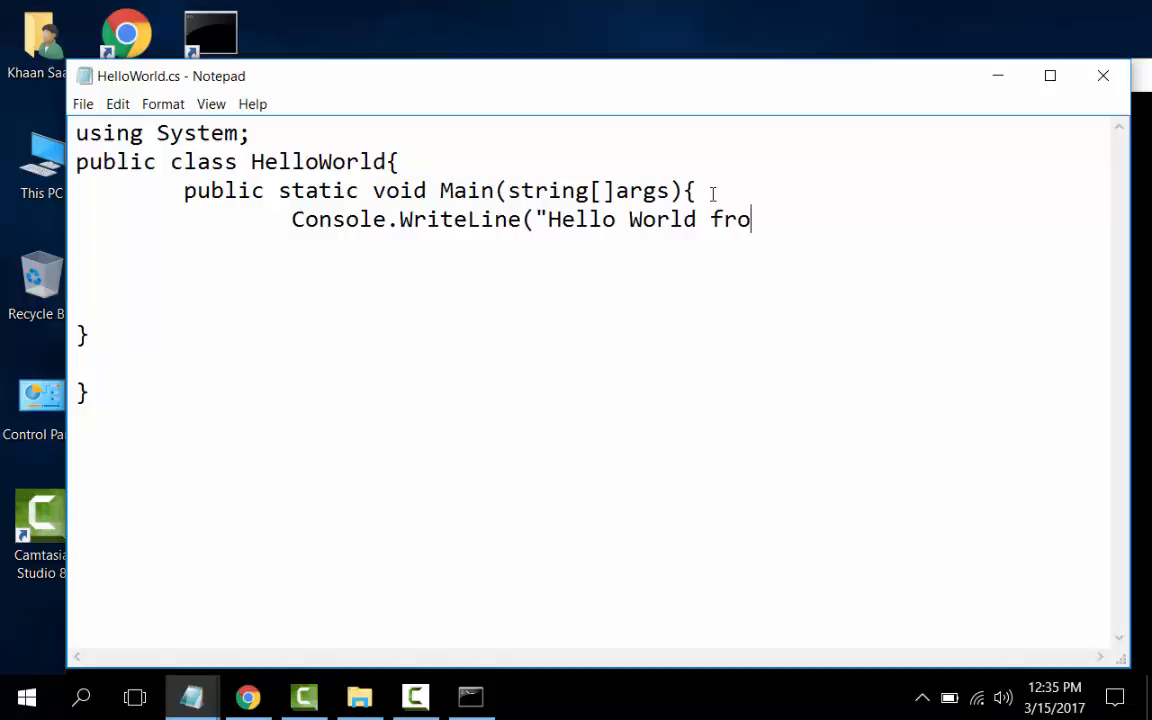
text(m C S)
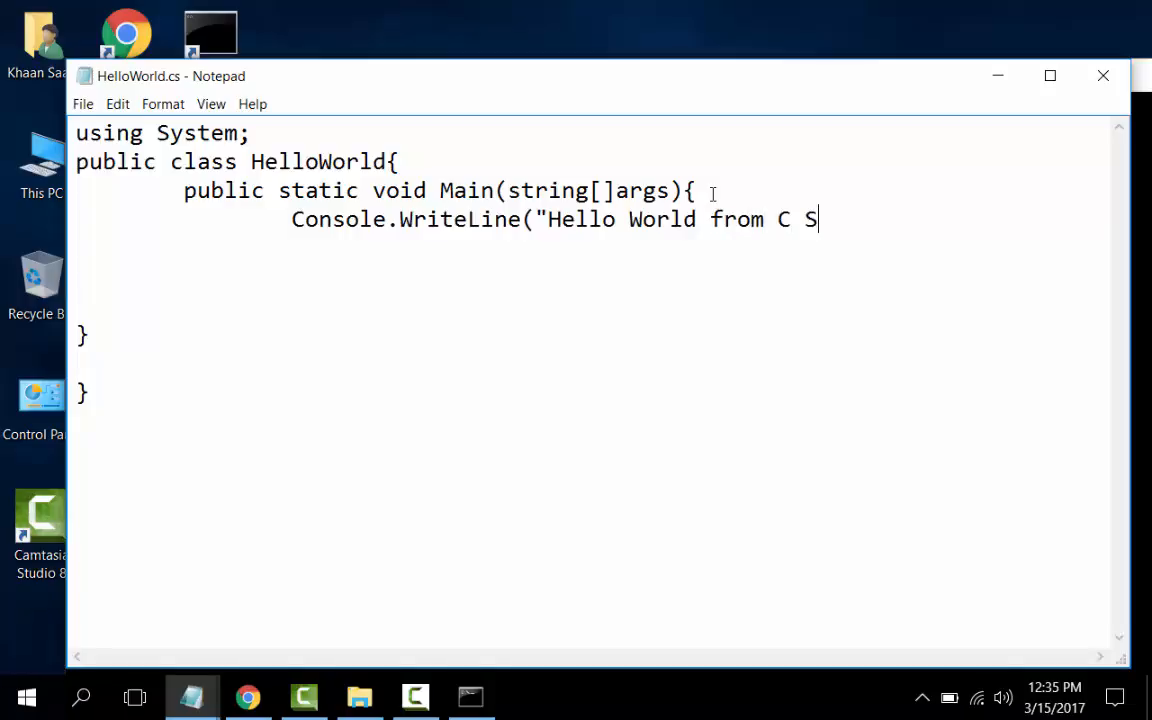
text(harp)
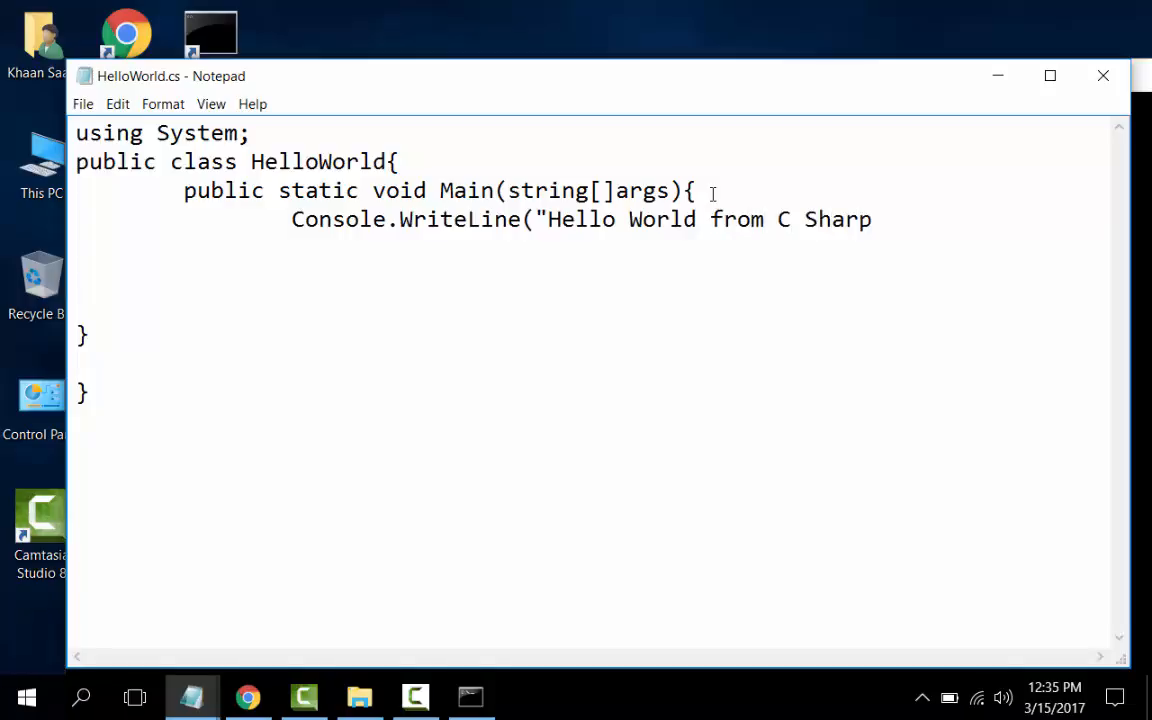
text(");)
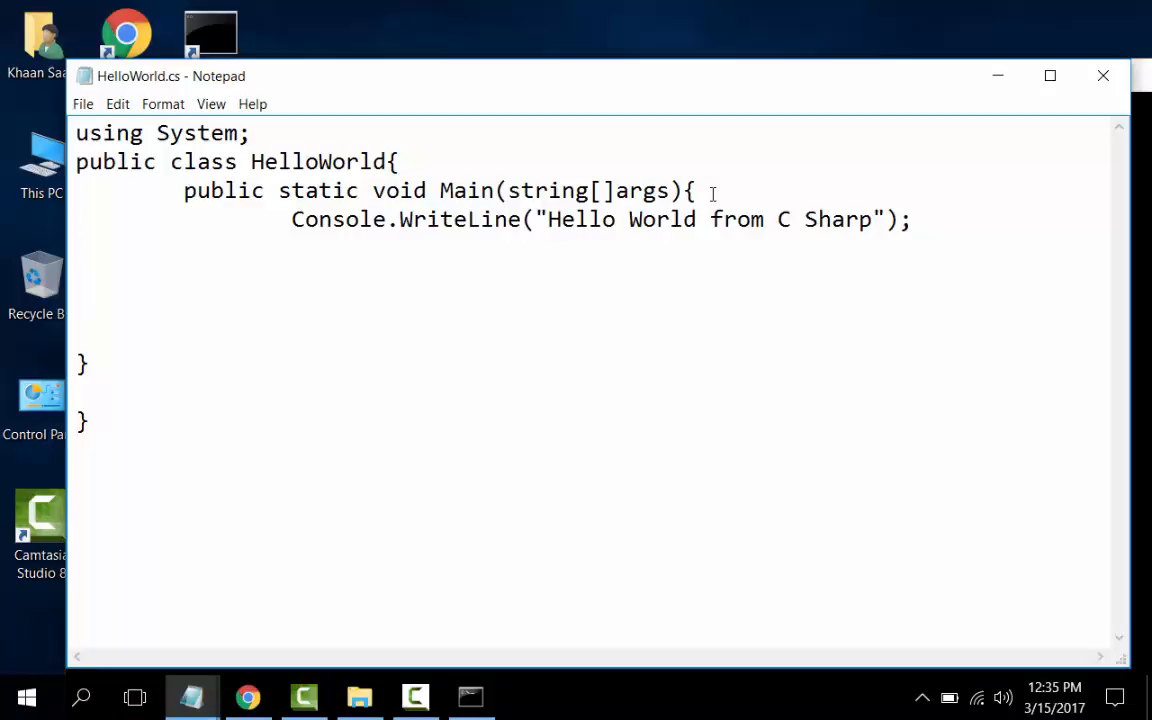
mouse_move(997, 76)
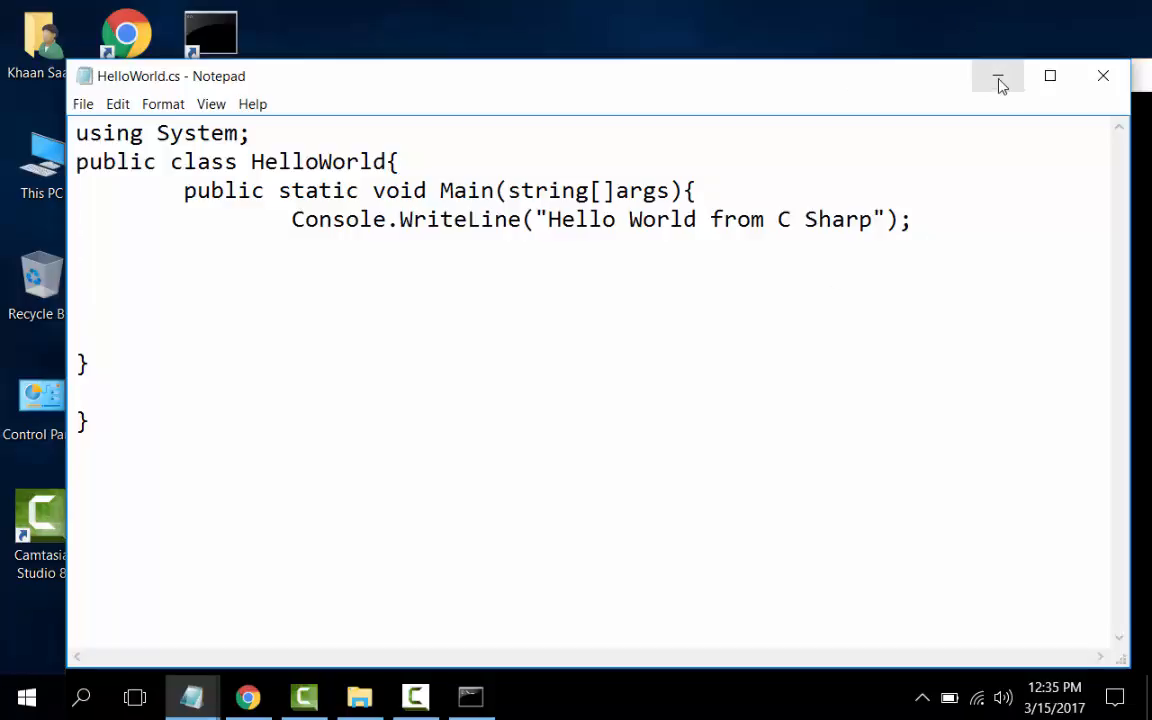
Minimize Notepad and compile with 'csc HelloWorld.cs' in Command Prompt
click(997, 76)
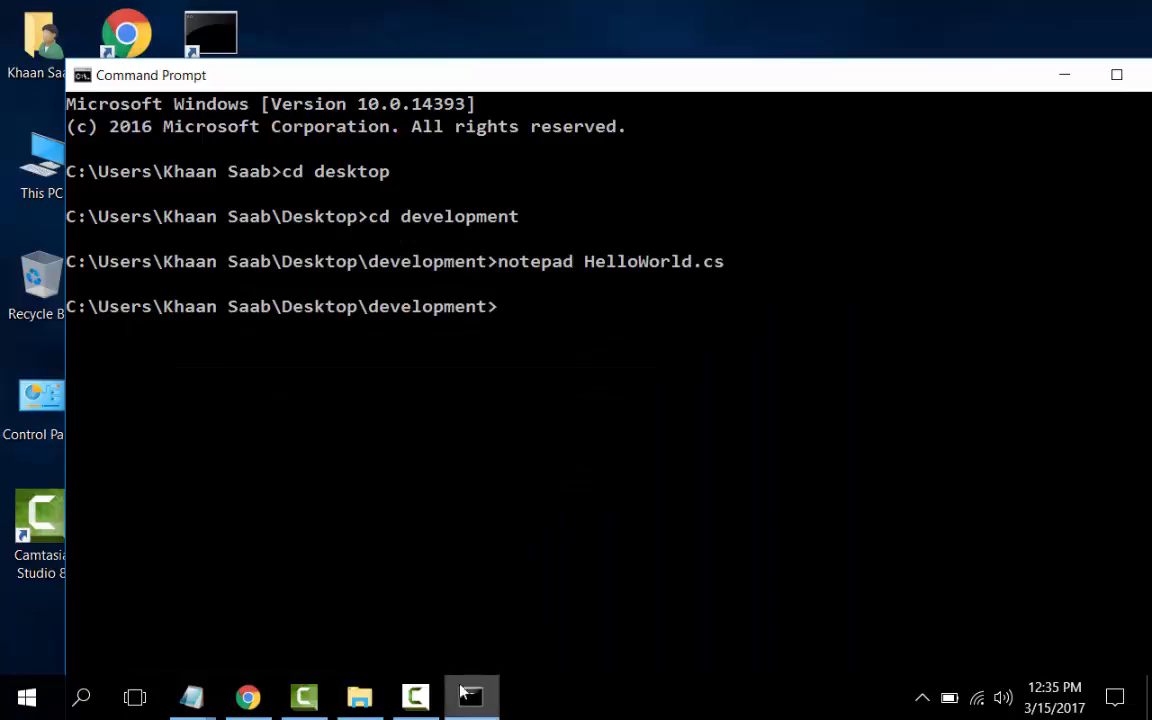
text(csc)
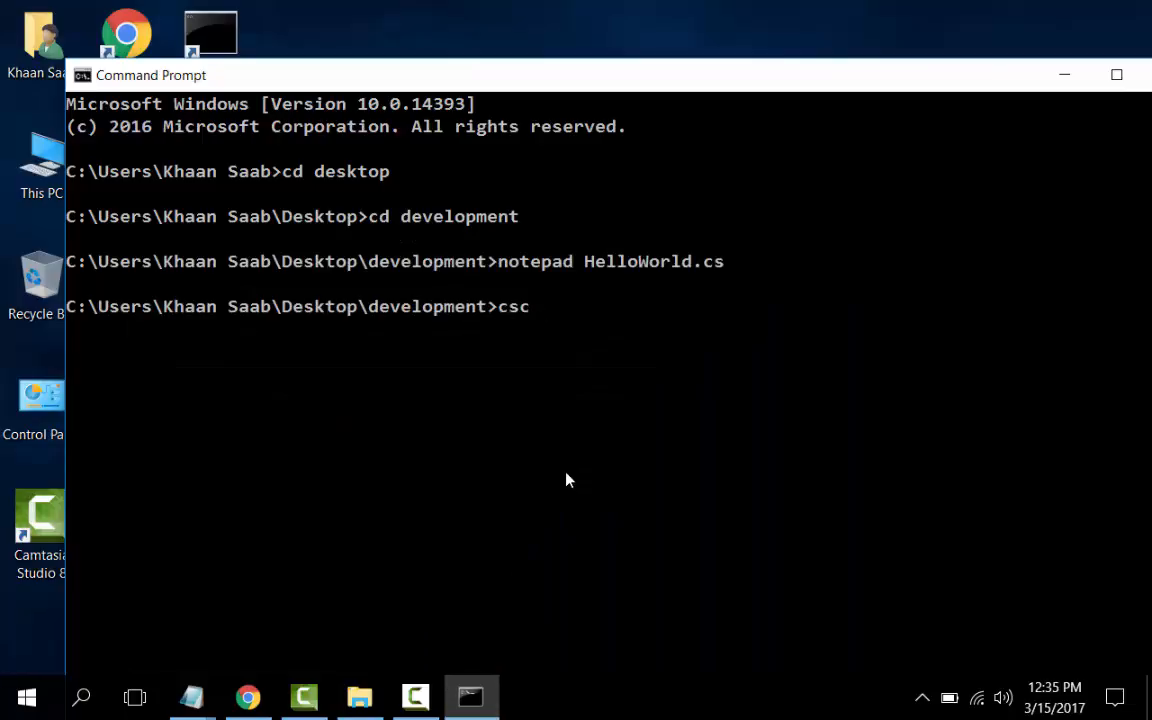
text(Hello)
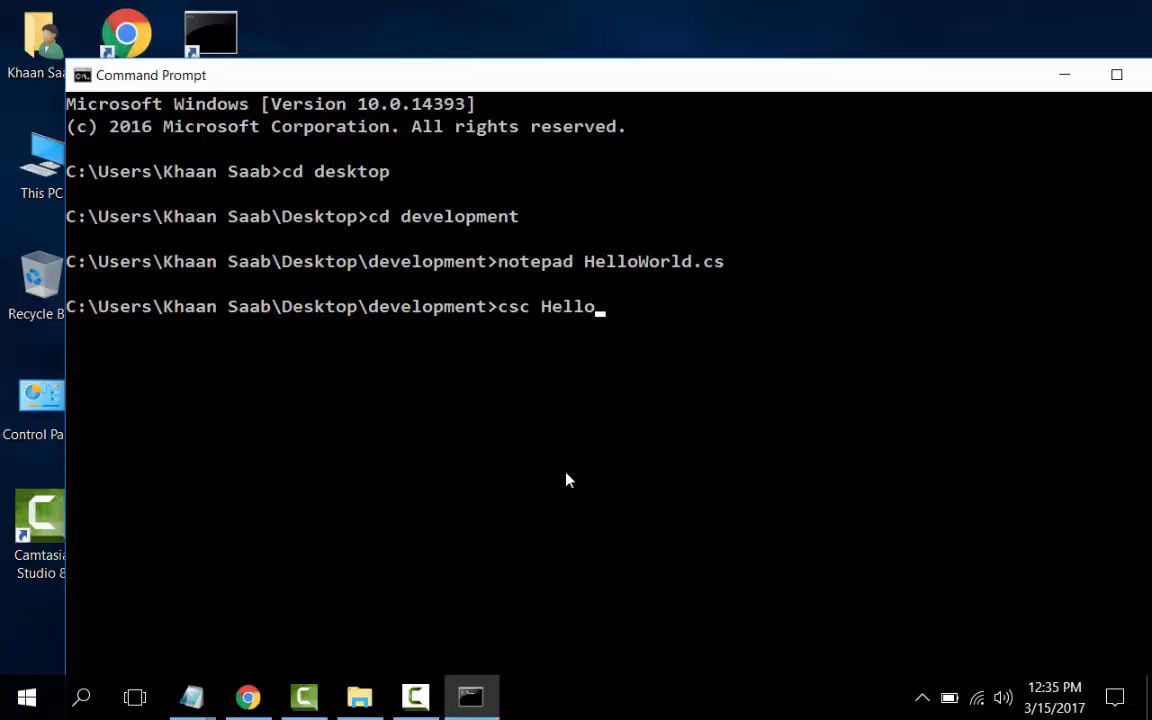
text(World)
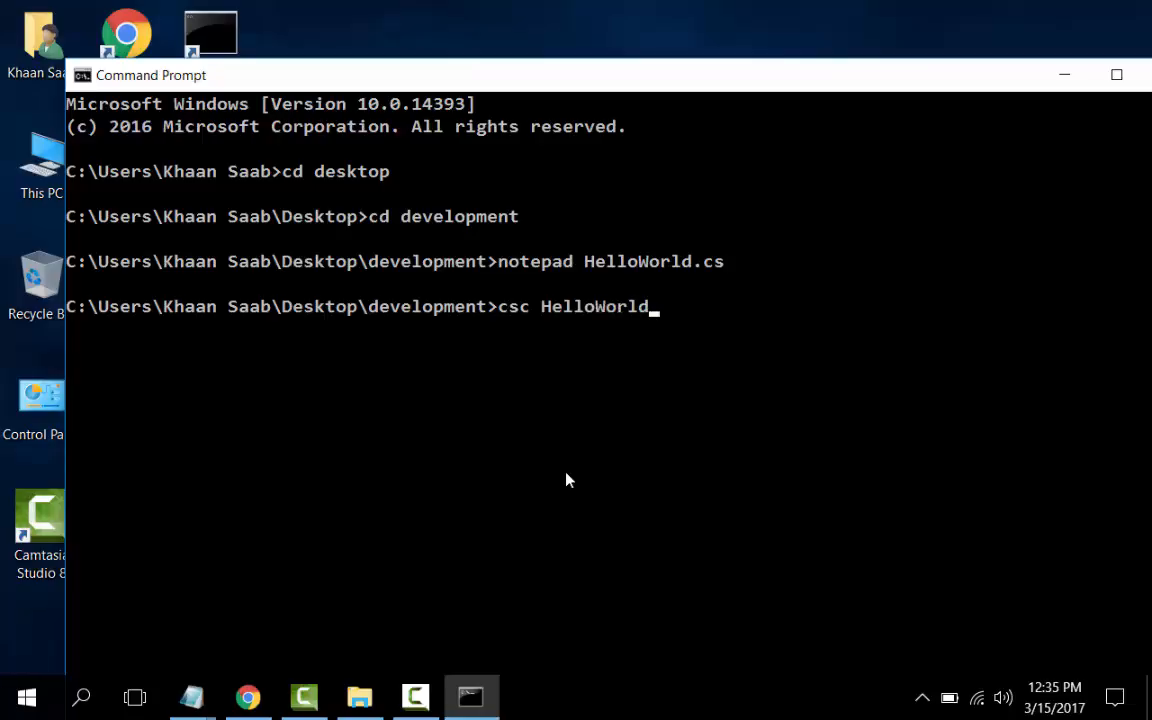
text(.cs)
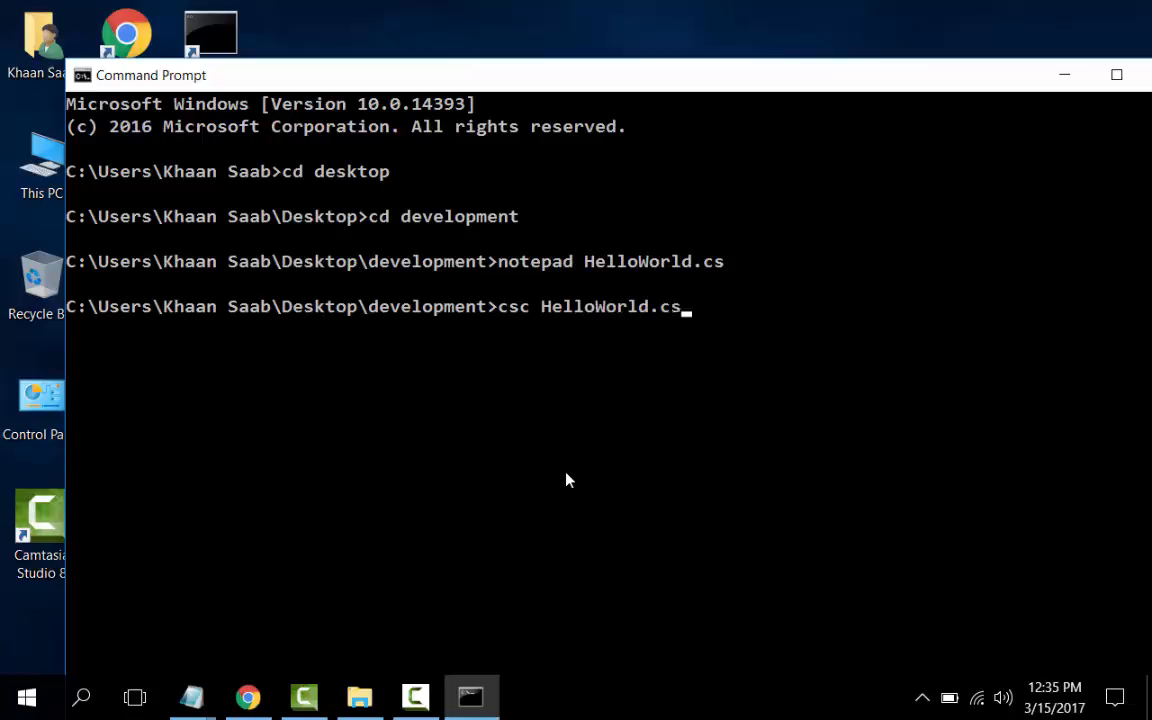
key(Return)
text(dir)
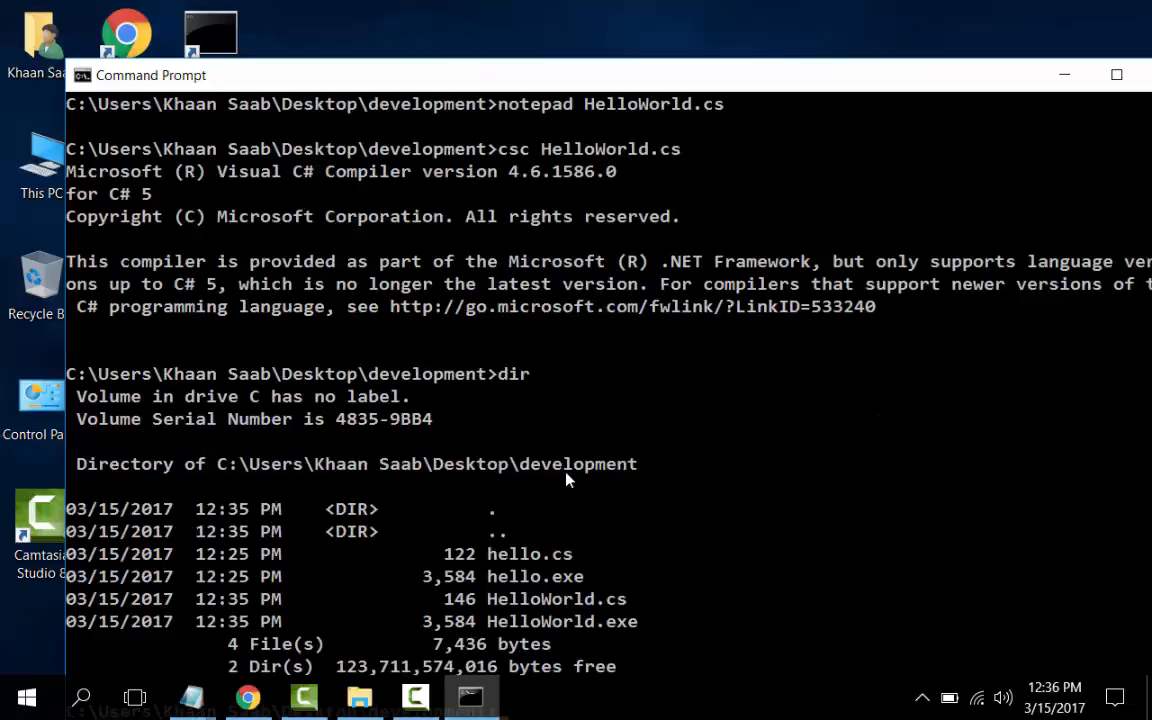
mouse_move(659, 654)
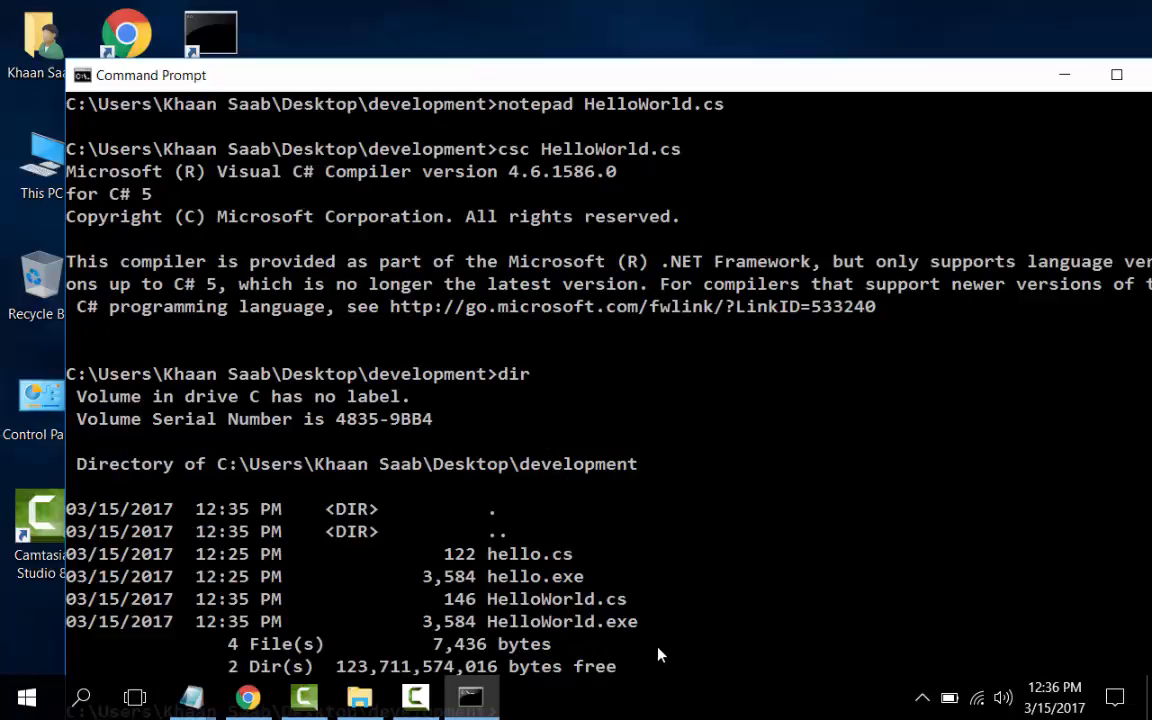
mouse_move(812, 66)
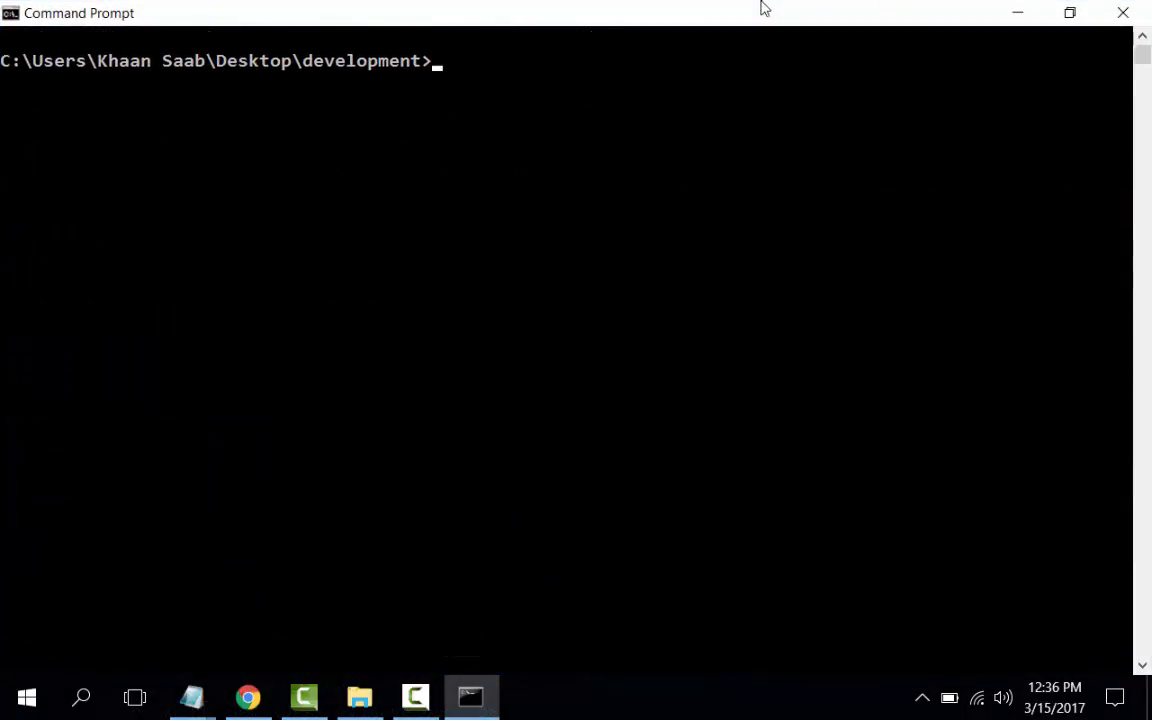
Run HelloWorld to print 'Hello World from C Sharp'
text(Hell)
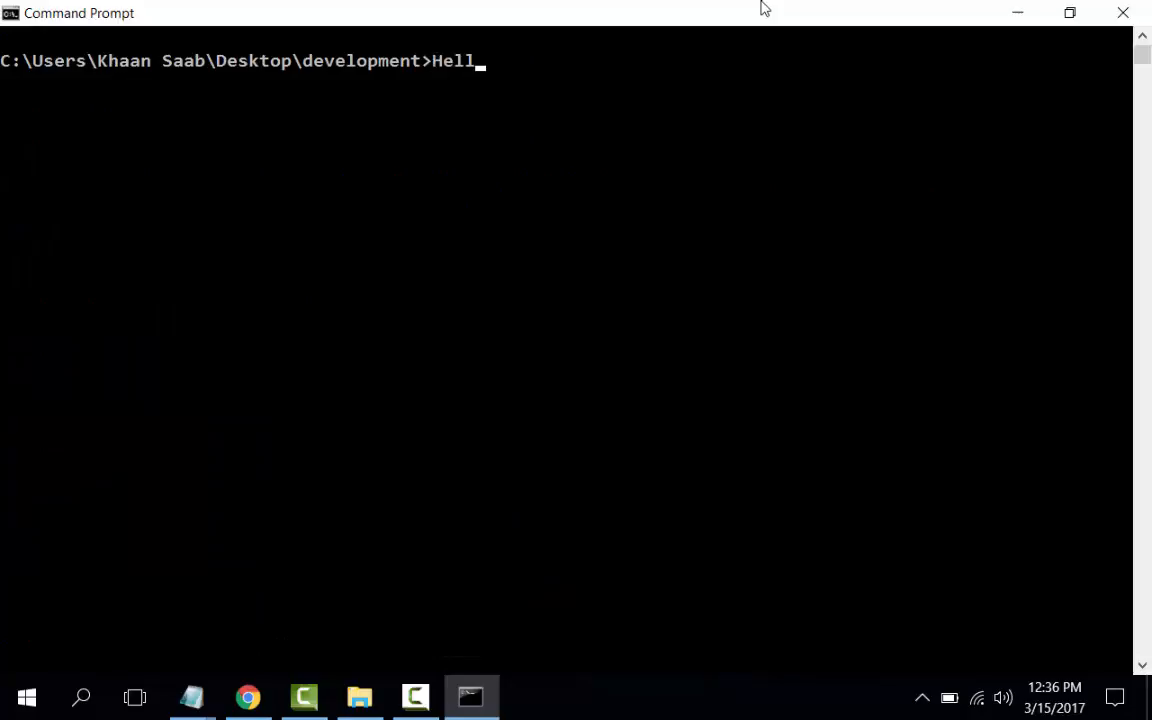
text(oWor)
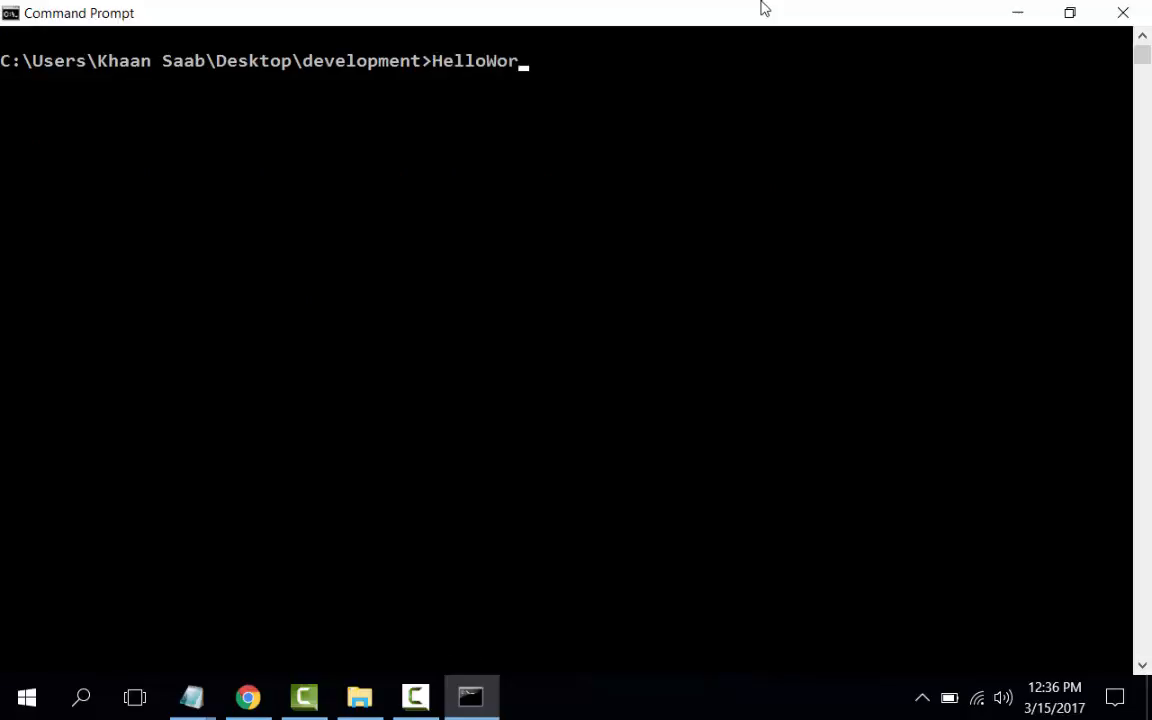
key(Return)
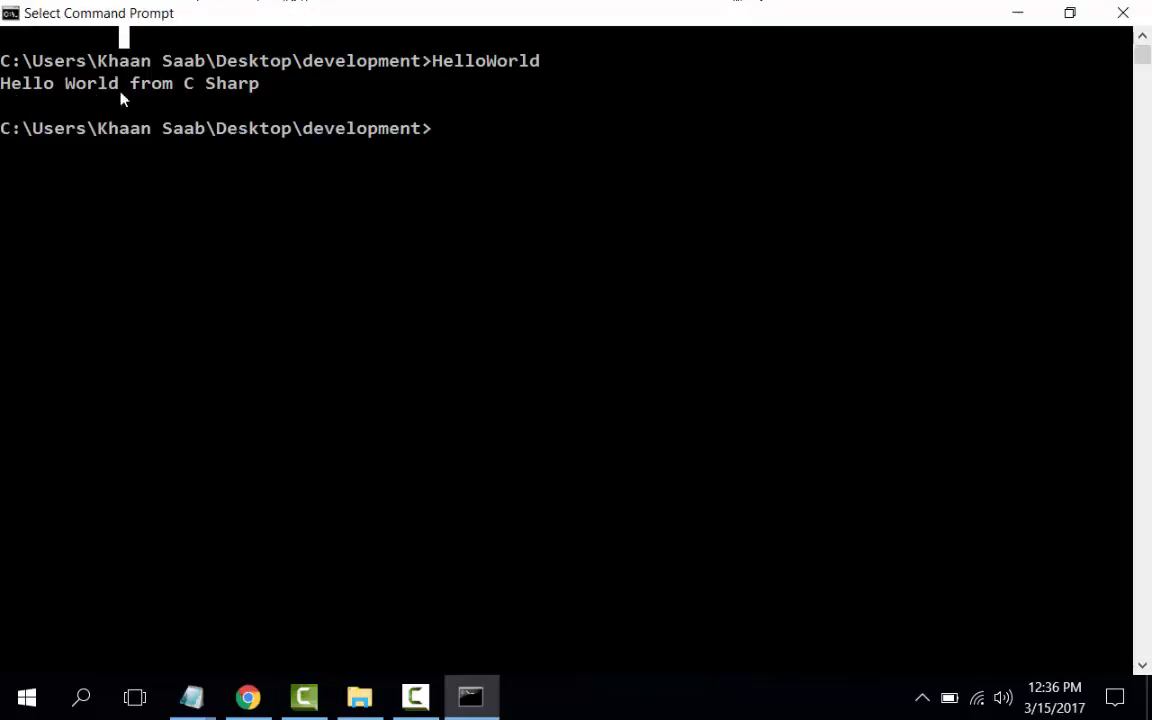
mouse_move(430, 110)
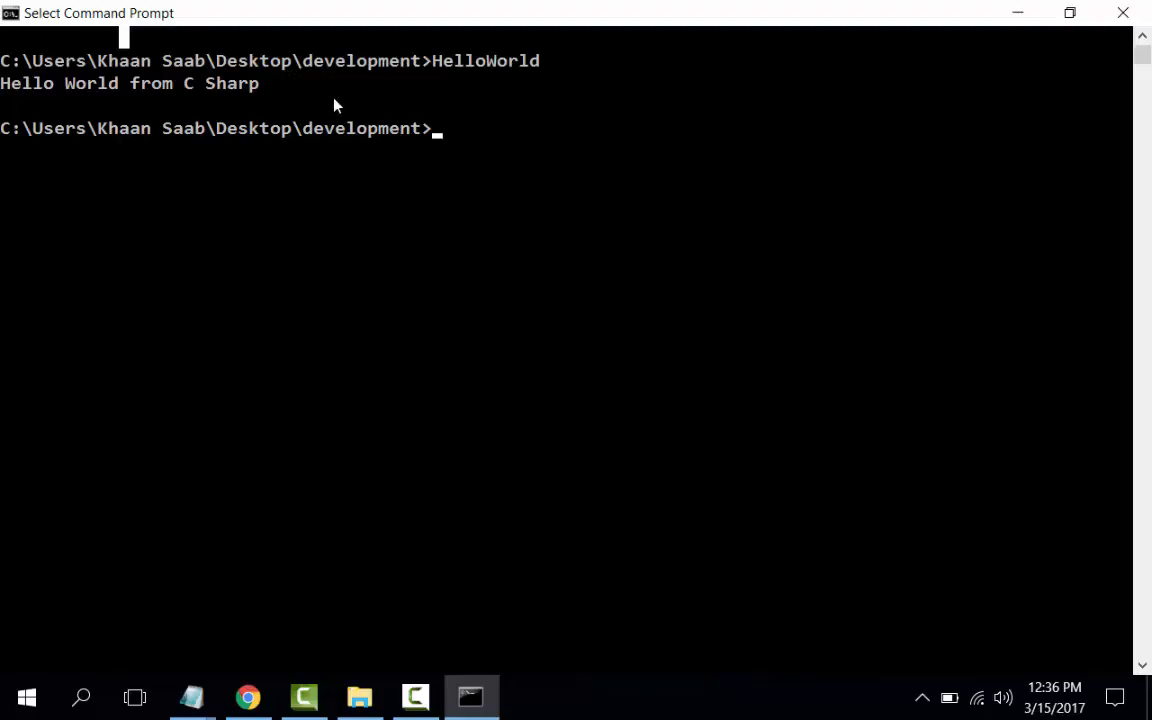
mouse_move(345, 103)
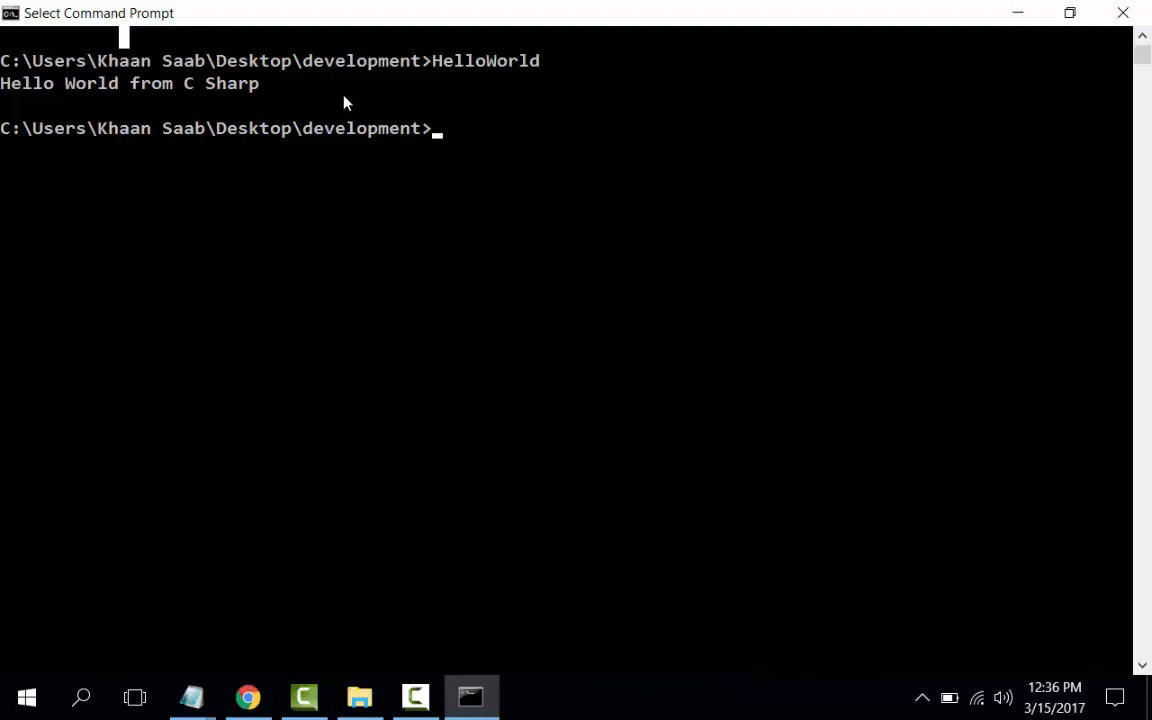
mouse_move(457, 107)
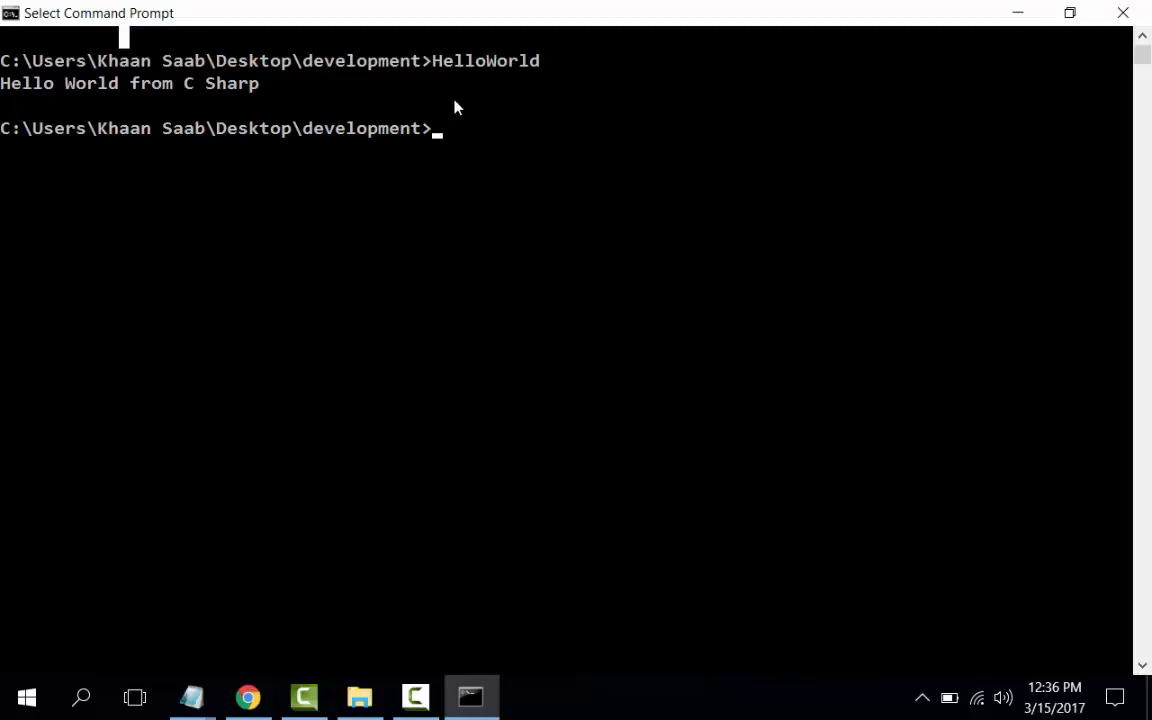
mouse_move(491, 166)
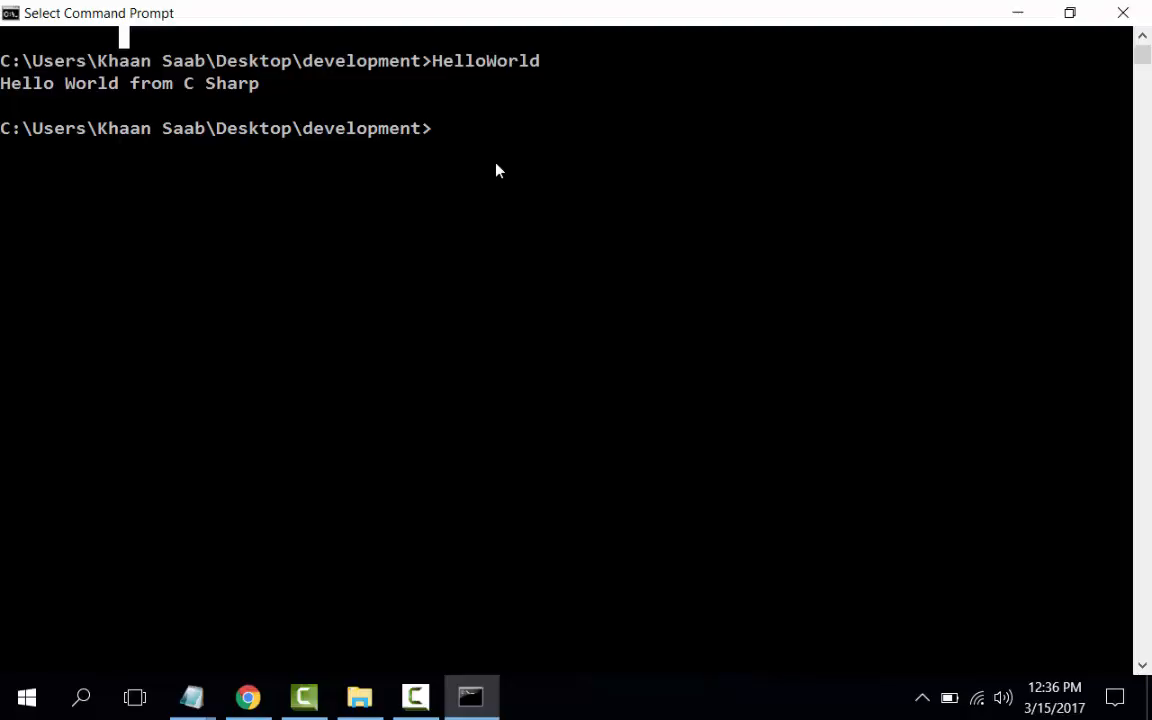
mouse_move(622, 266)
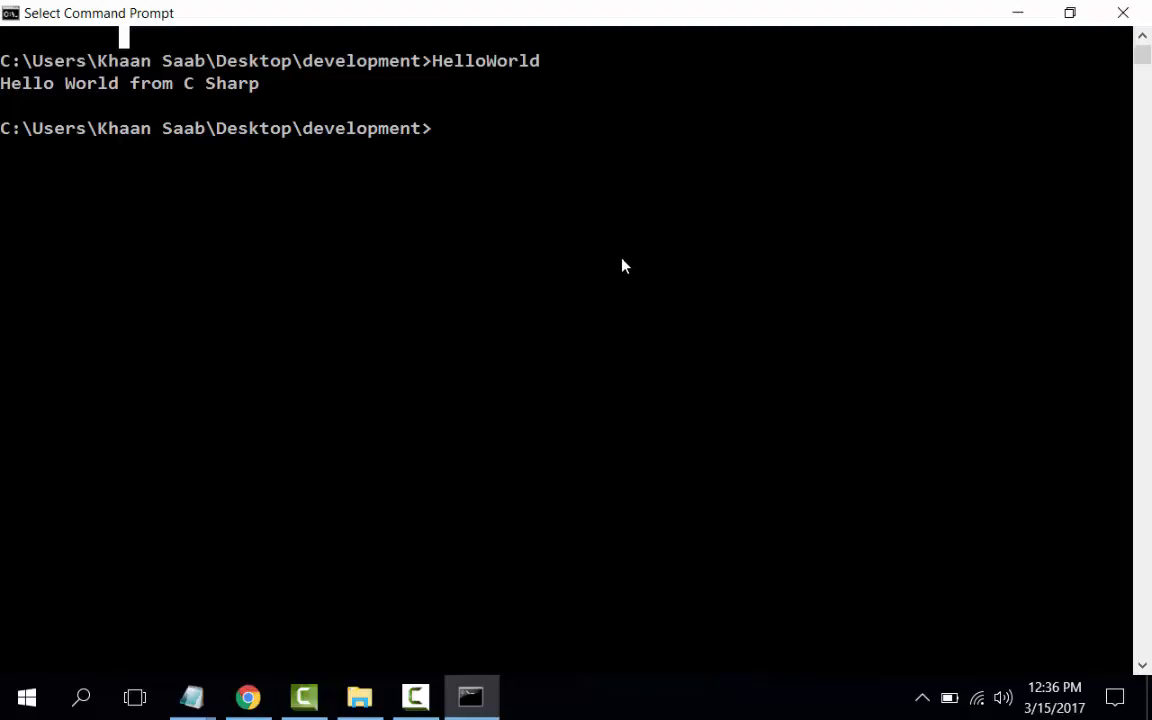
mouse_move(485, 458)
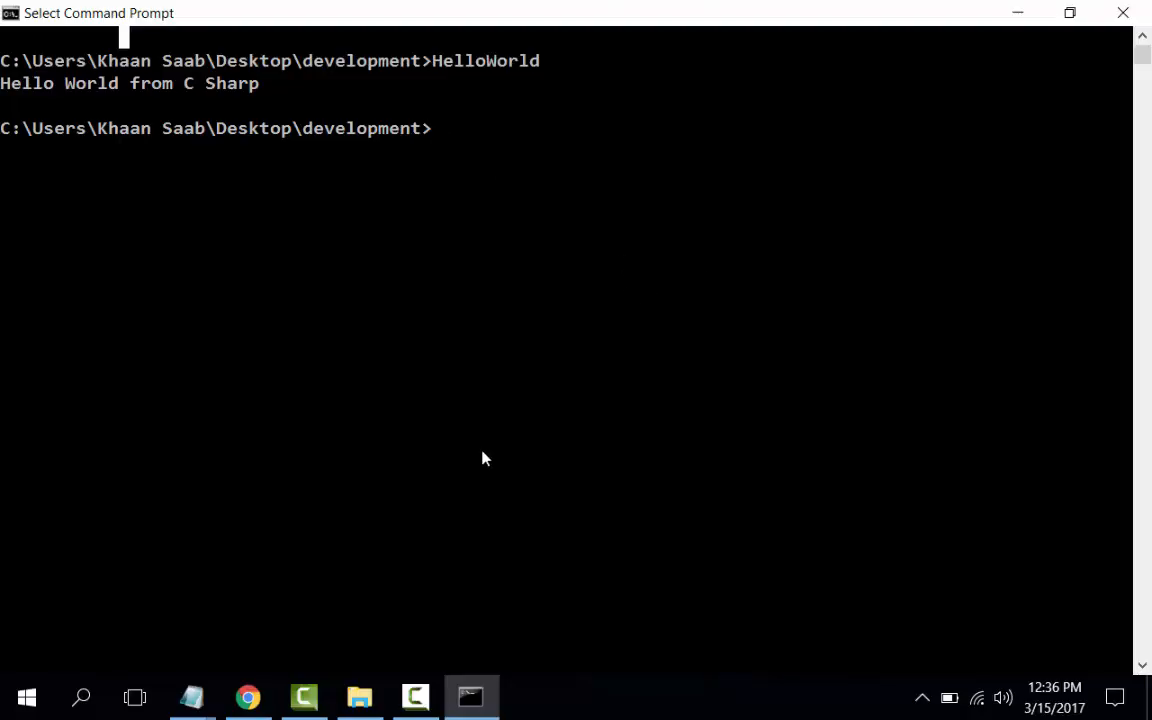